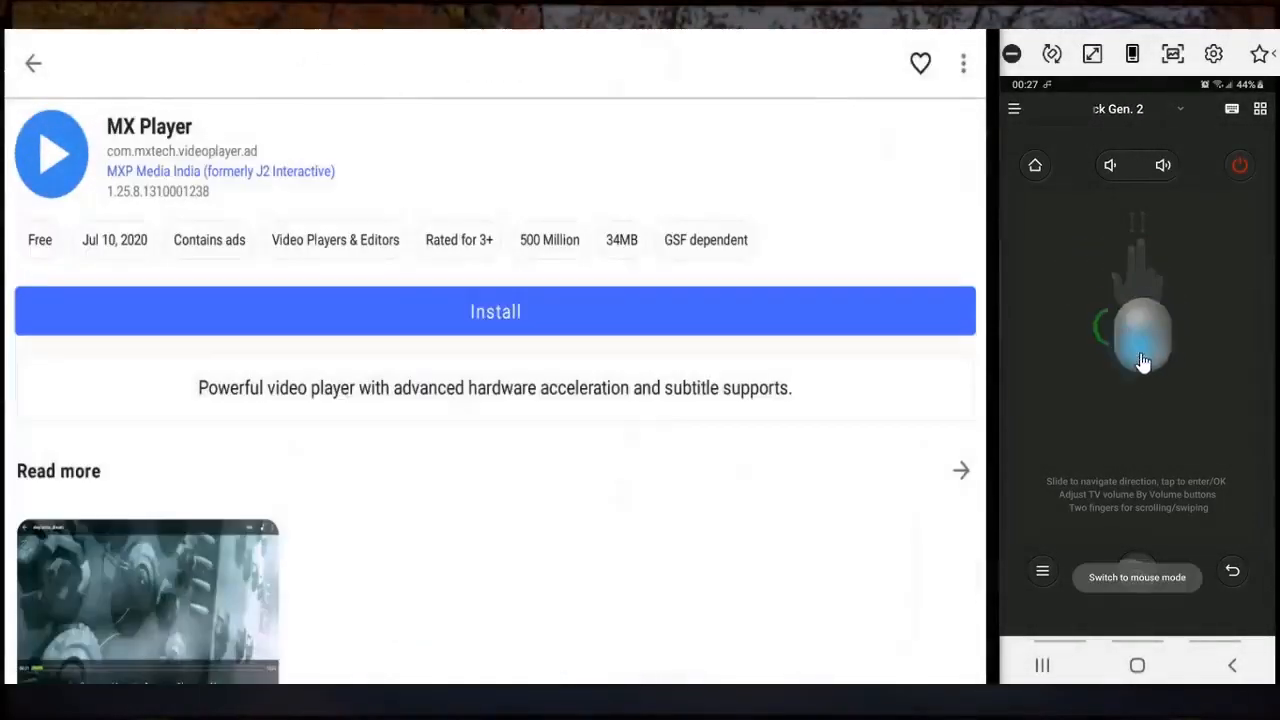
# Install MX Player on the Fire TV from its store page
pyautogui.click(496, 312)
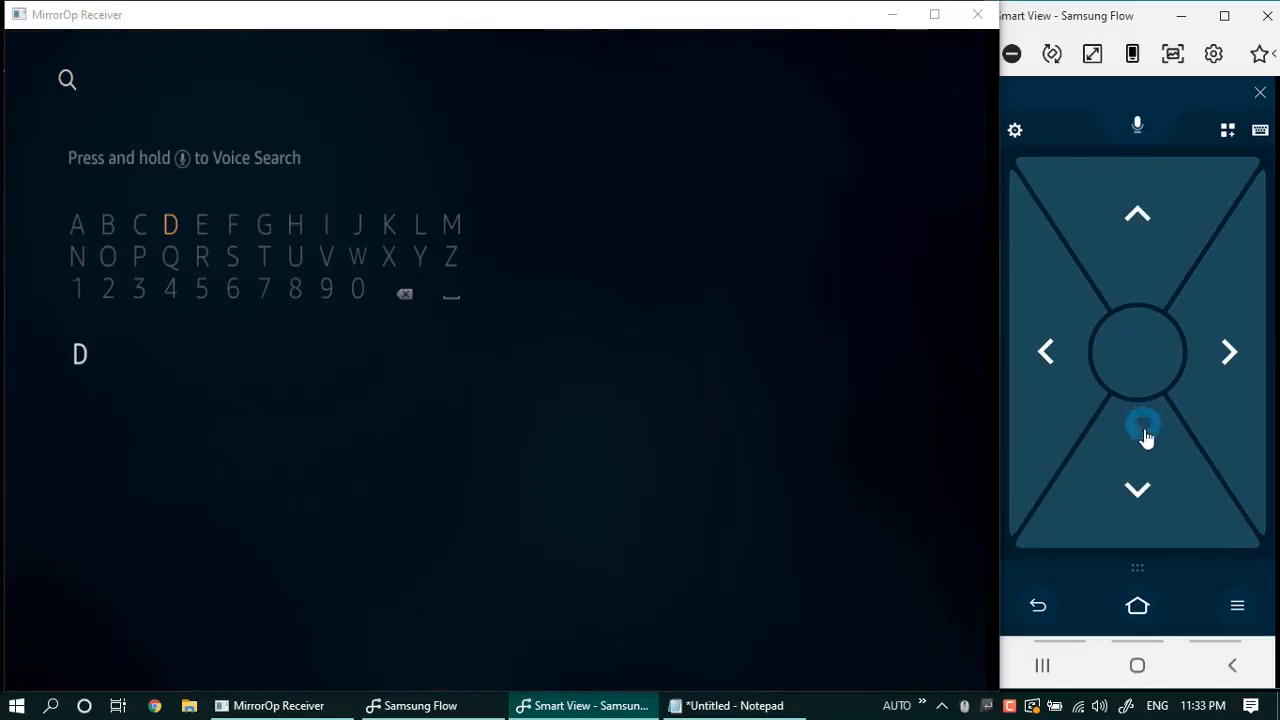
# Launch Downloader from the search suggestions and enter the Solid Explorer download address
pyautogui.click(1136, 490)
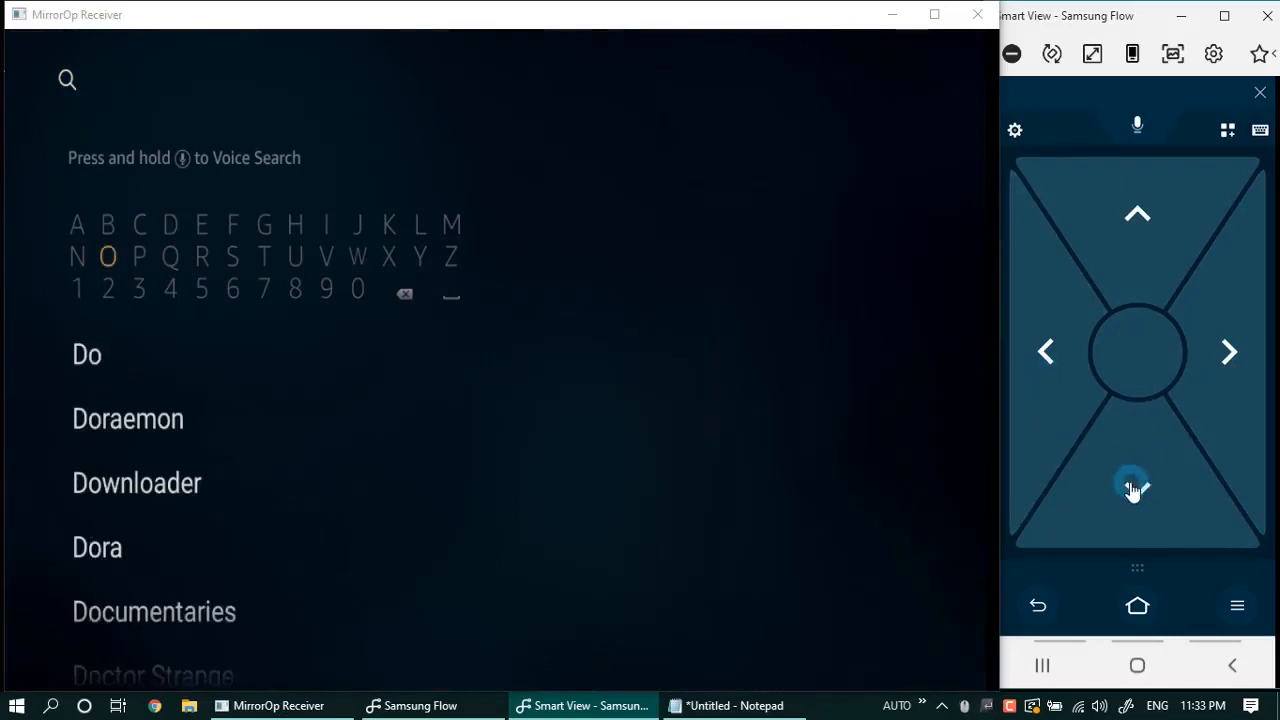
pyautogui.click(1136, 352)
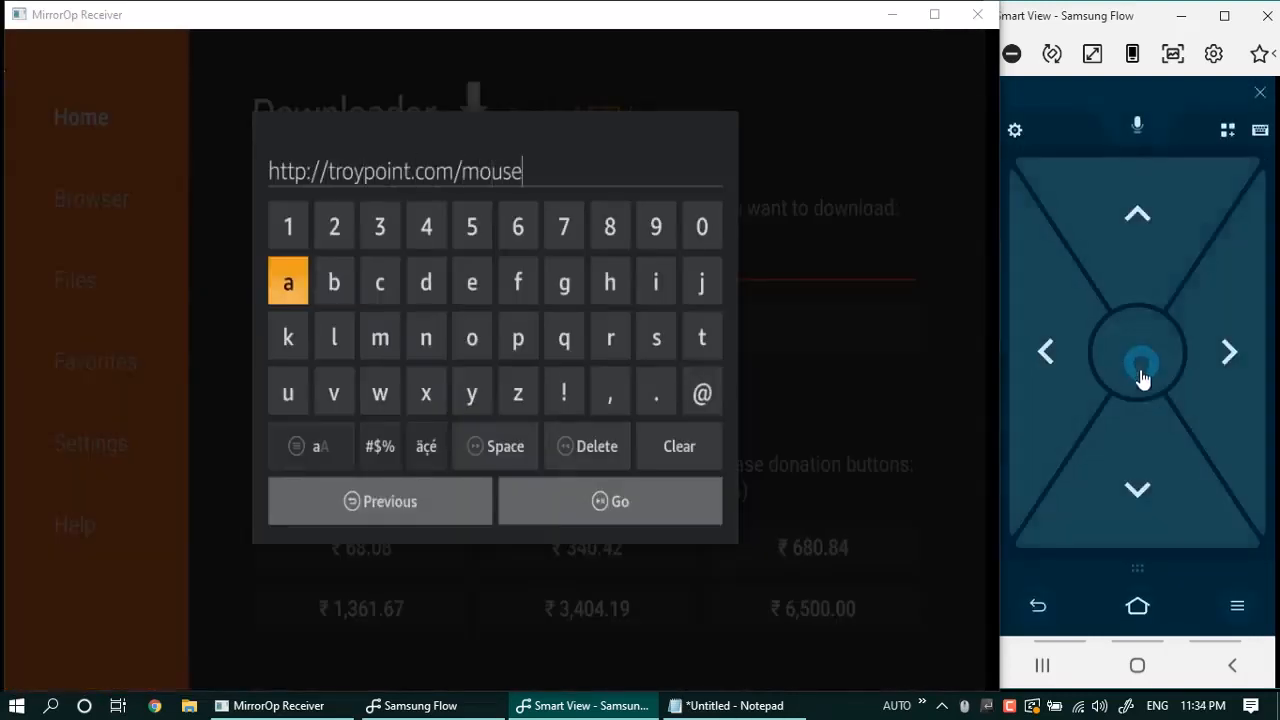
pyautogui.click(610, 500)
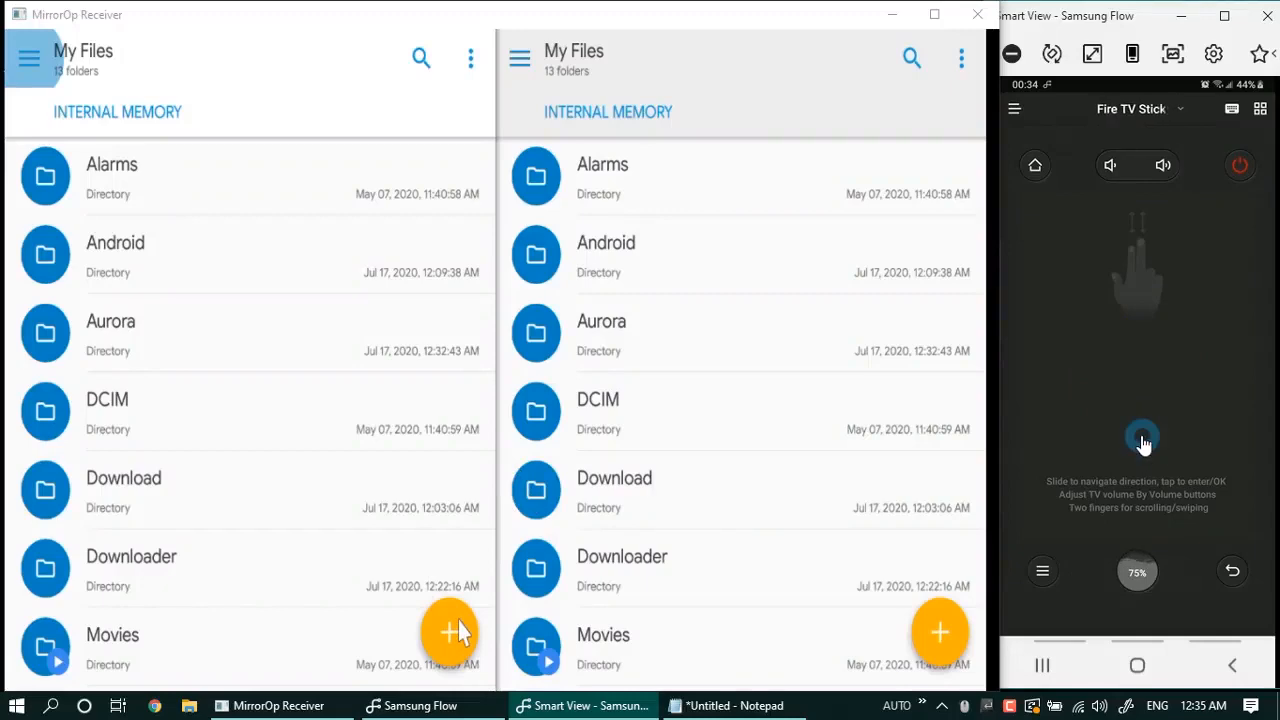
# Add a LAN network connection in Solid Explorer, declining password protection
pyautogui.click(448, 630)
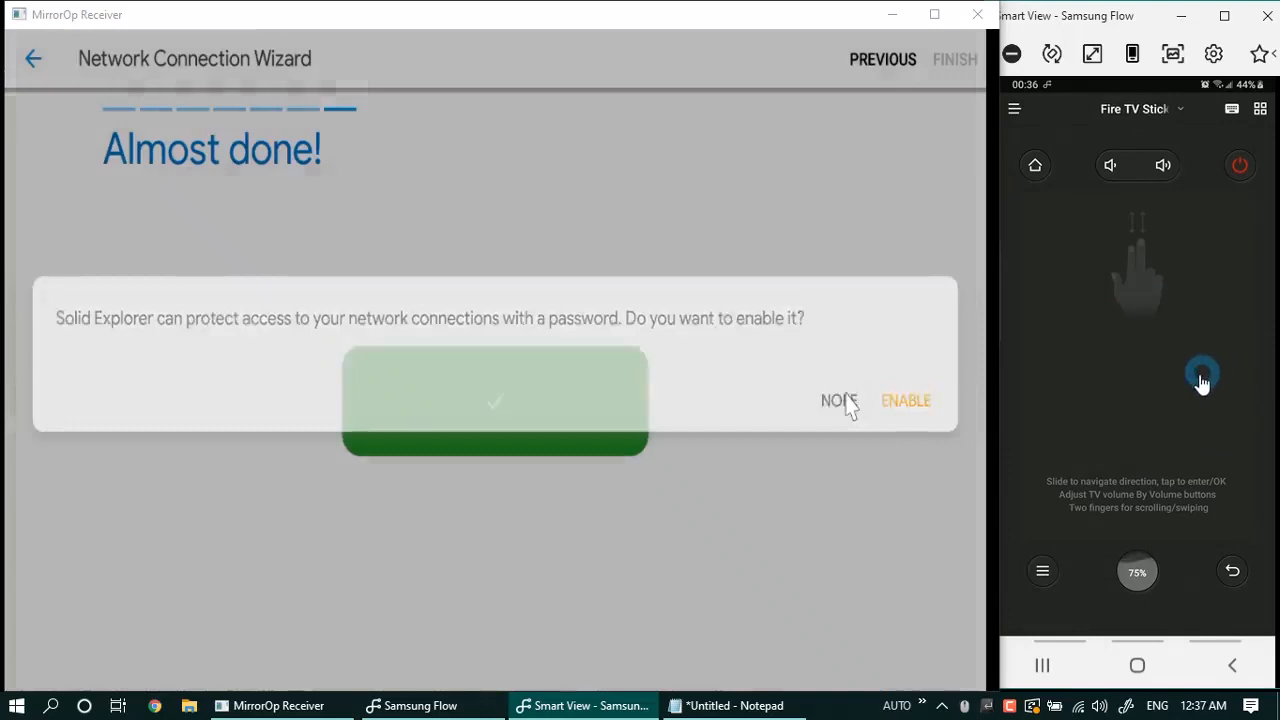
pyautogui.click(832, 400)
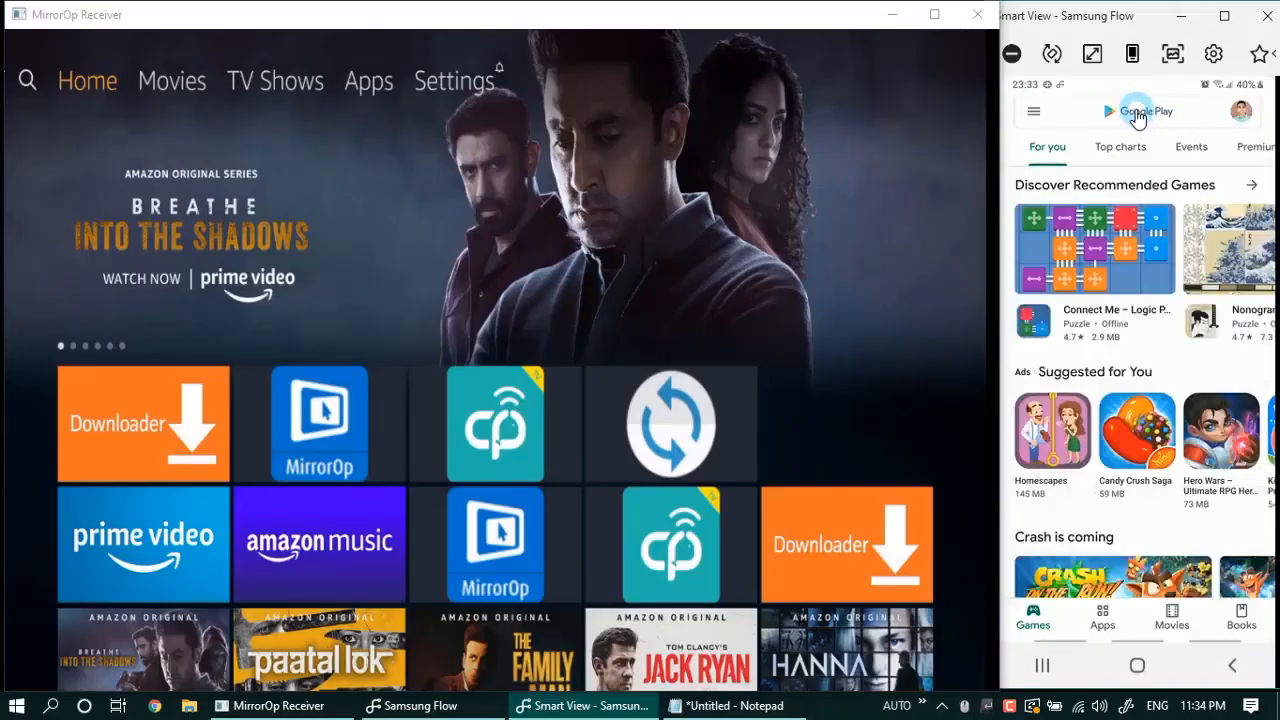
# Find apps2fire in the Play Store, launch it and go to its Setup section
pyautogui.write('apps')
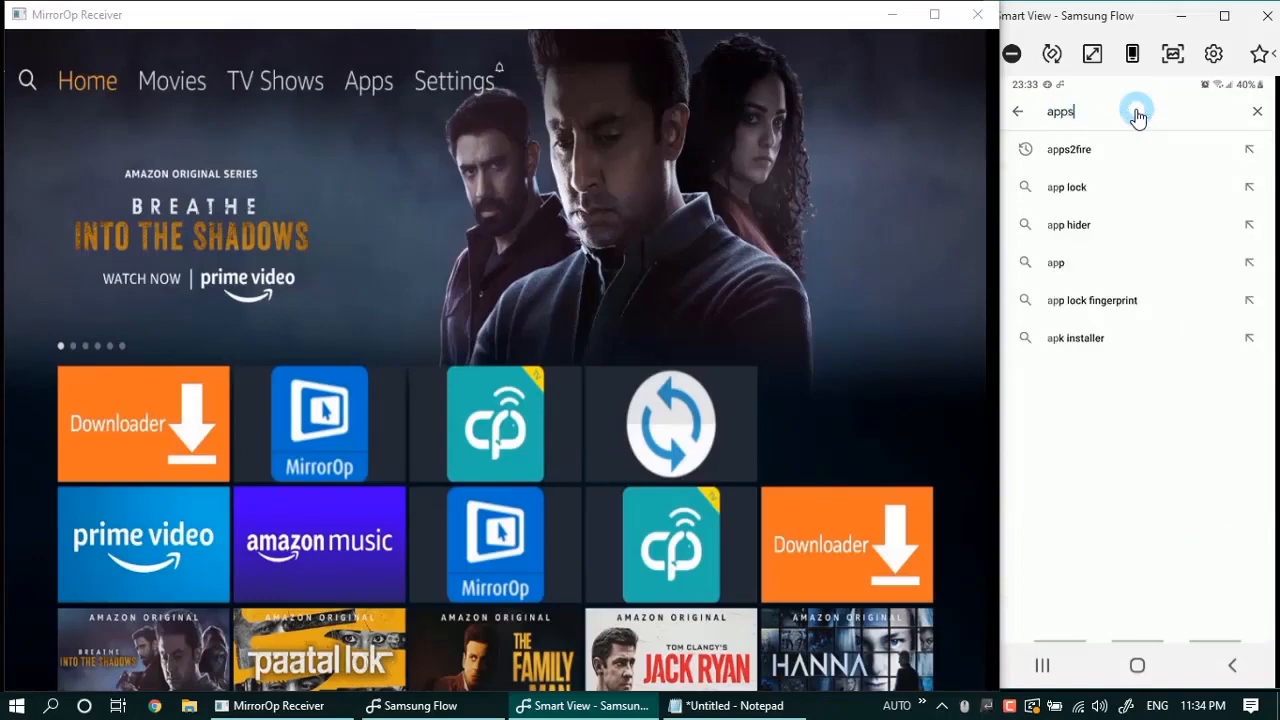
pyautogui.click(1068, 148)
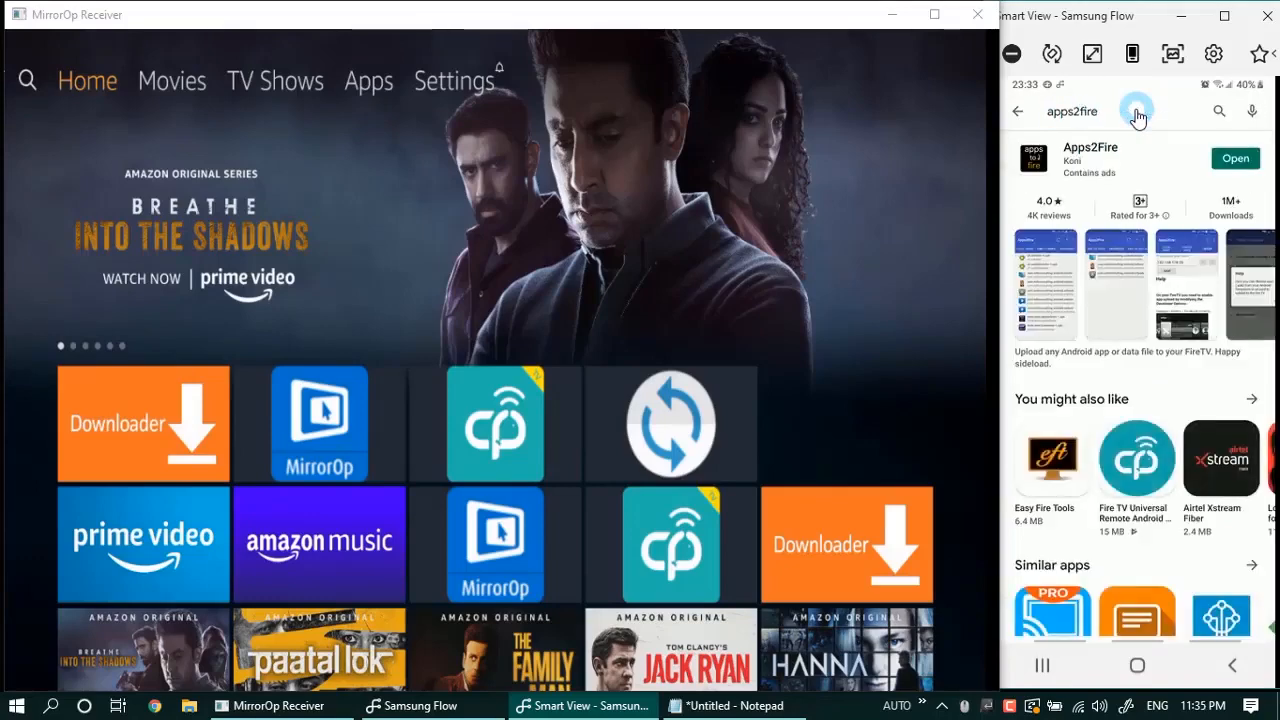
pyautogui.click(1234, 158)
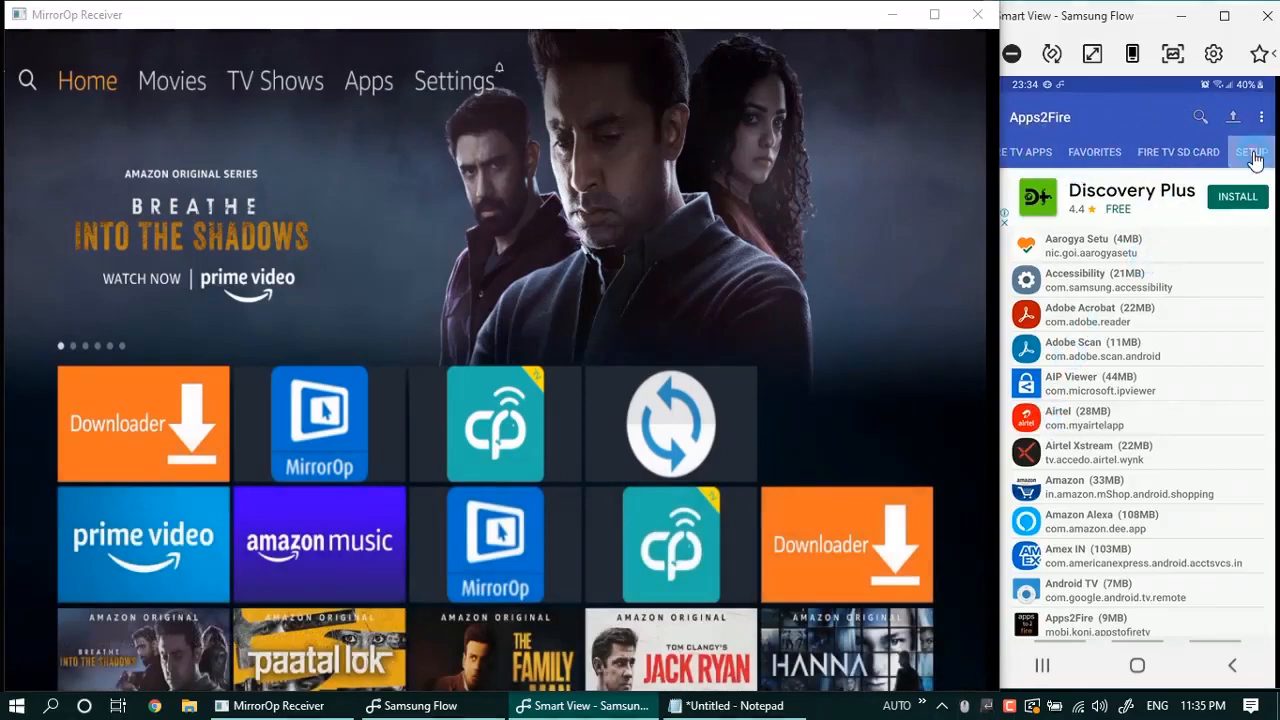
pyautogui.click(1252, 152)
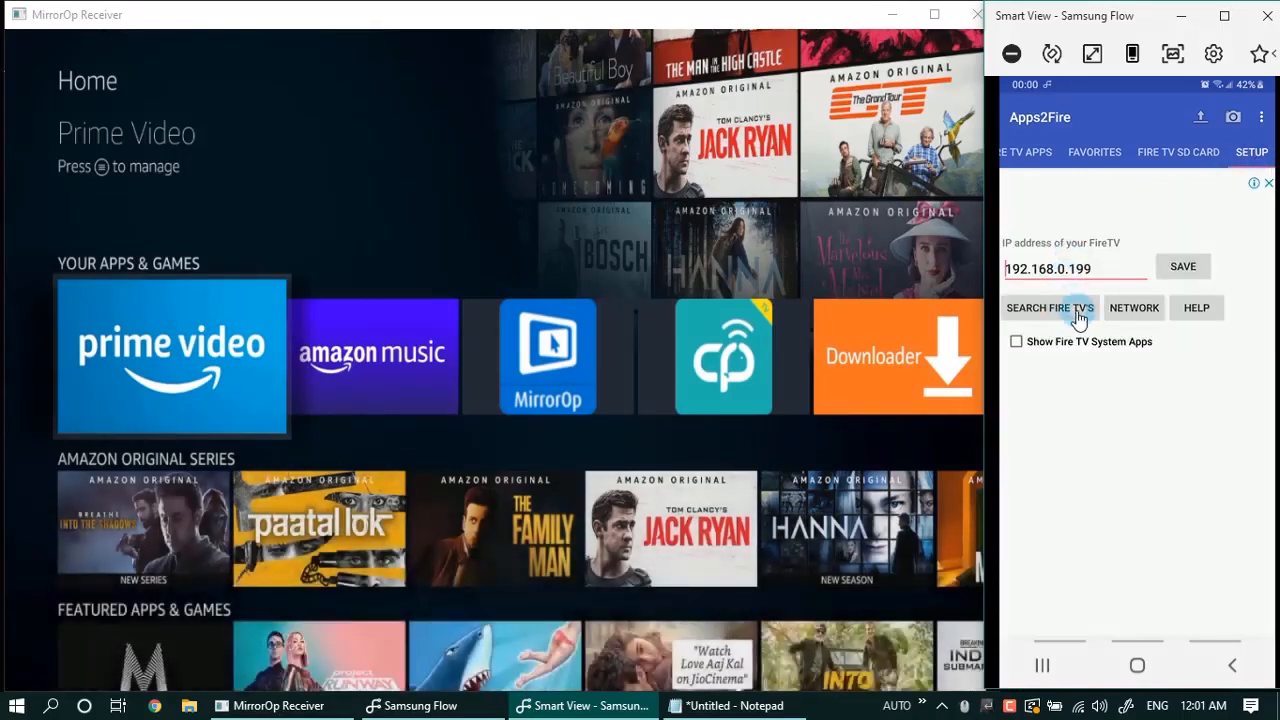
# Search the network, pick the found AFTV at 192.168.0.199 and connect to it
pyautogui.click(1048, 308)
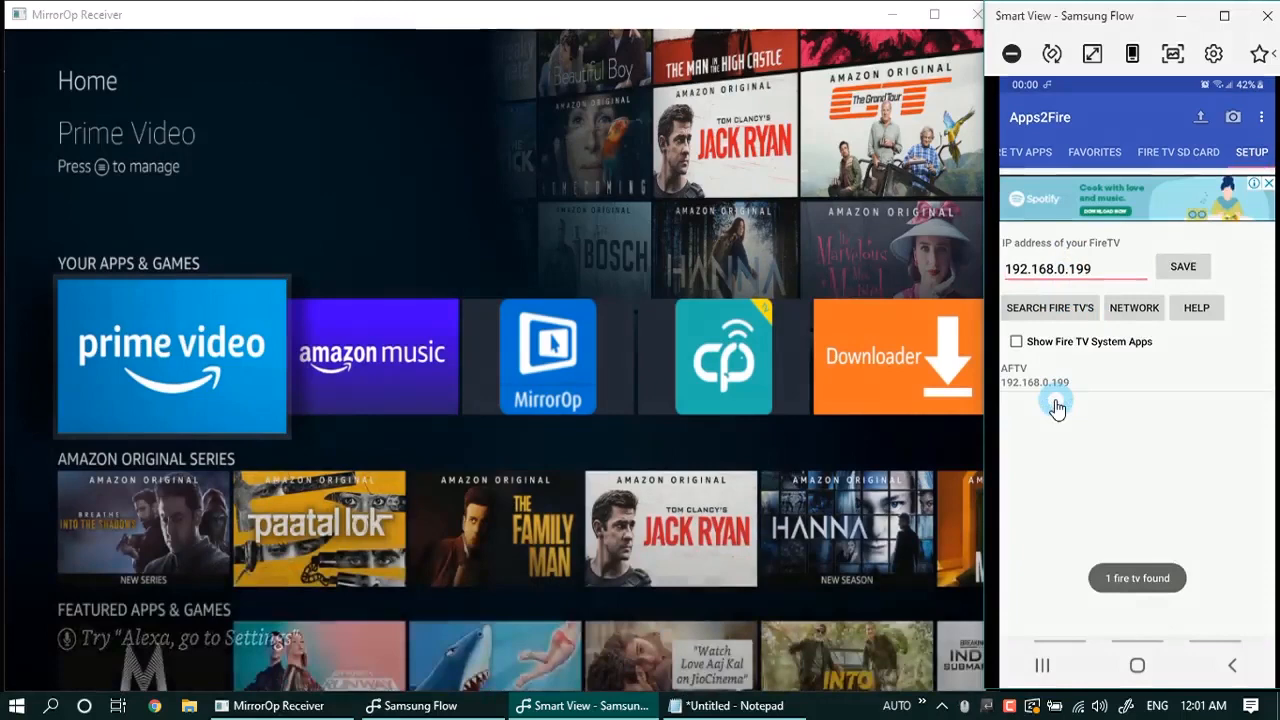
pyautogui.click(1050, 380)
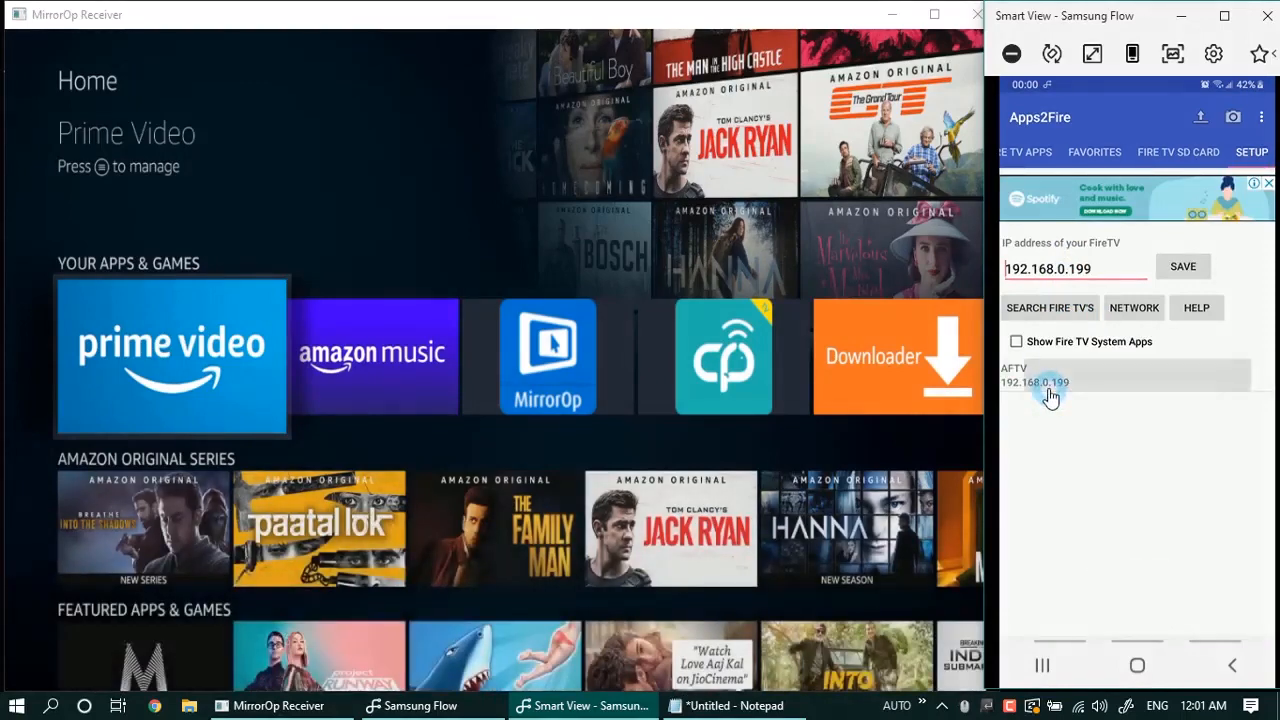
pyautogui.click(1036, 382)
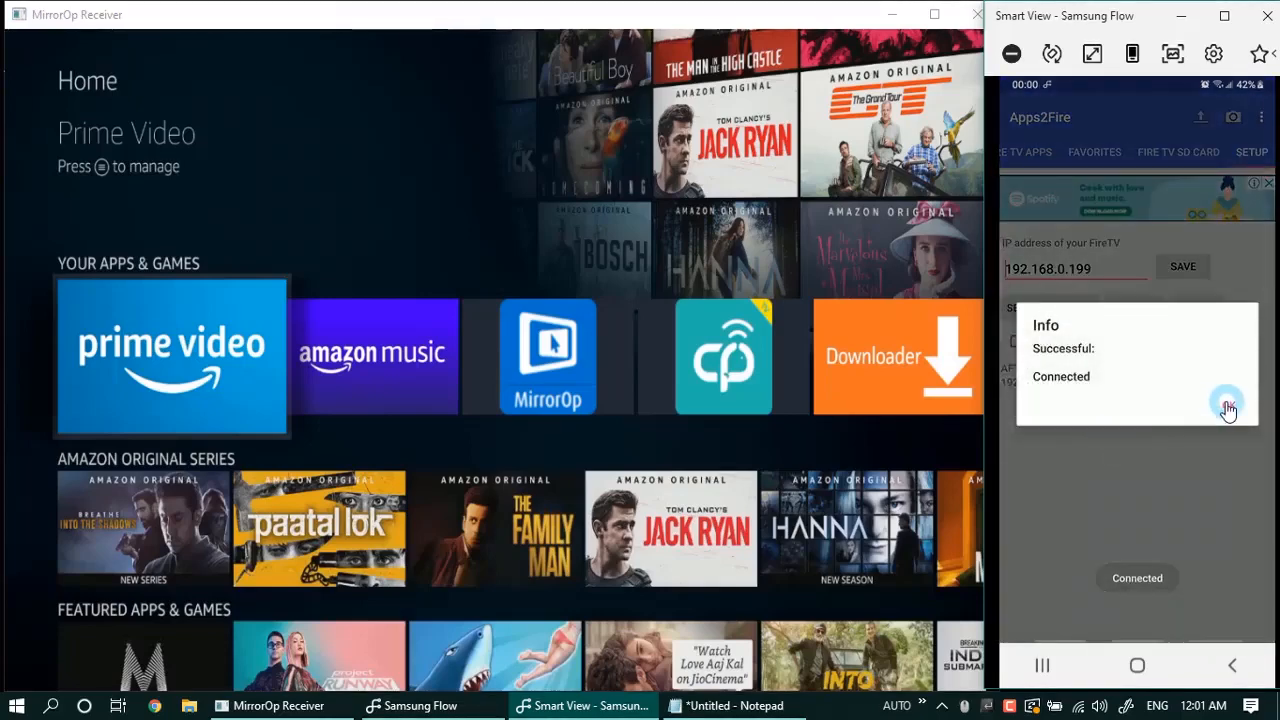
pyautogui.click(1228, 408)
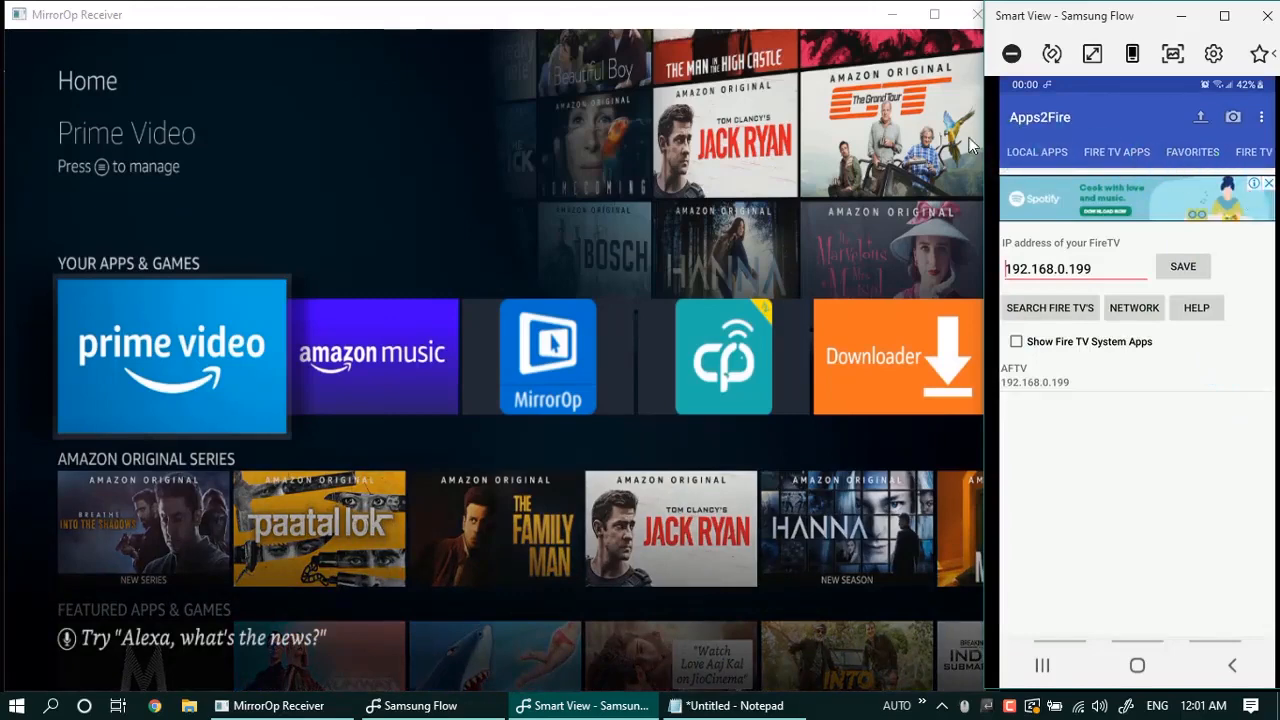
# Install Airtel Xstream onto the Fire TV from the phone's Local Apps list
pyautogui.click(1036, 152)
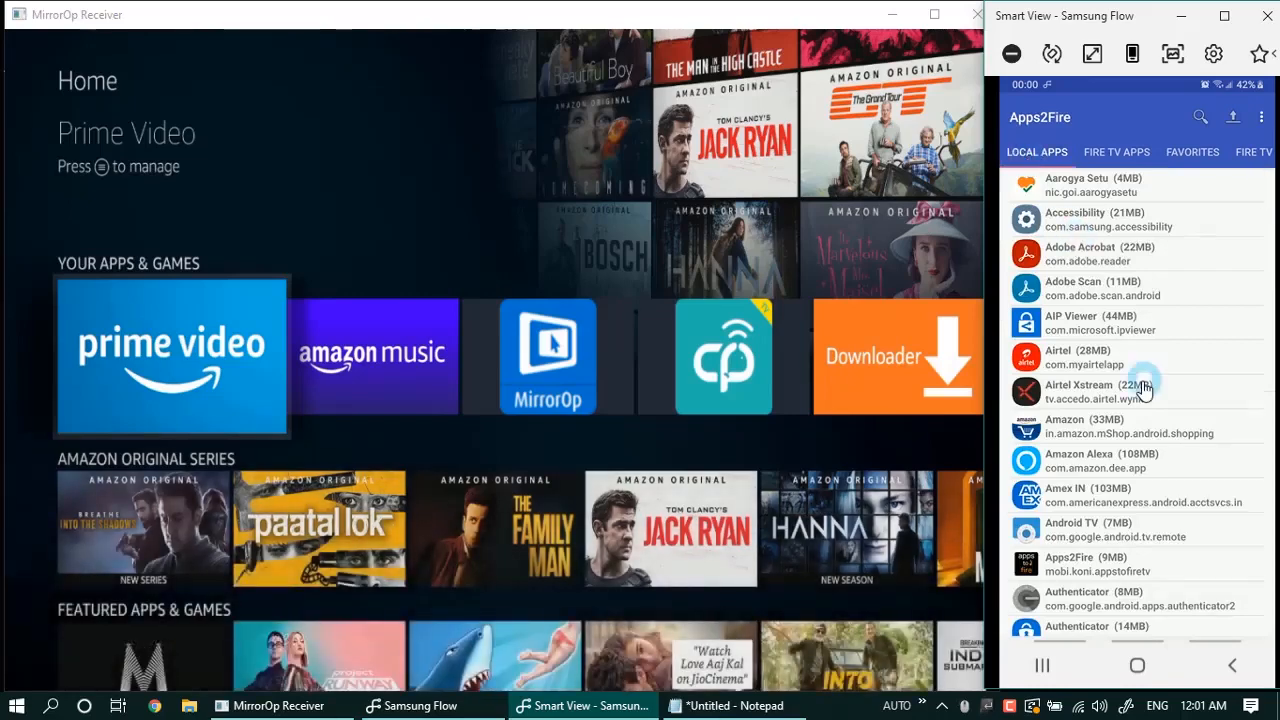
pyautogui.moveTo(1124, 400)
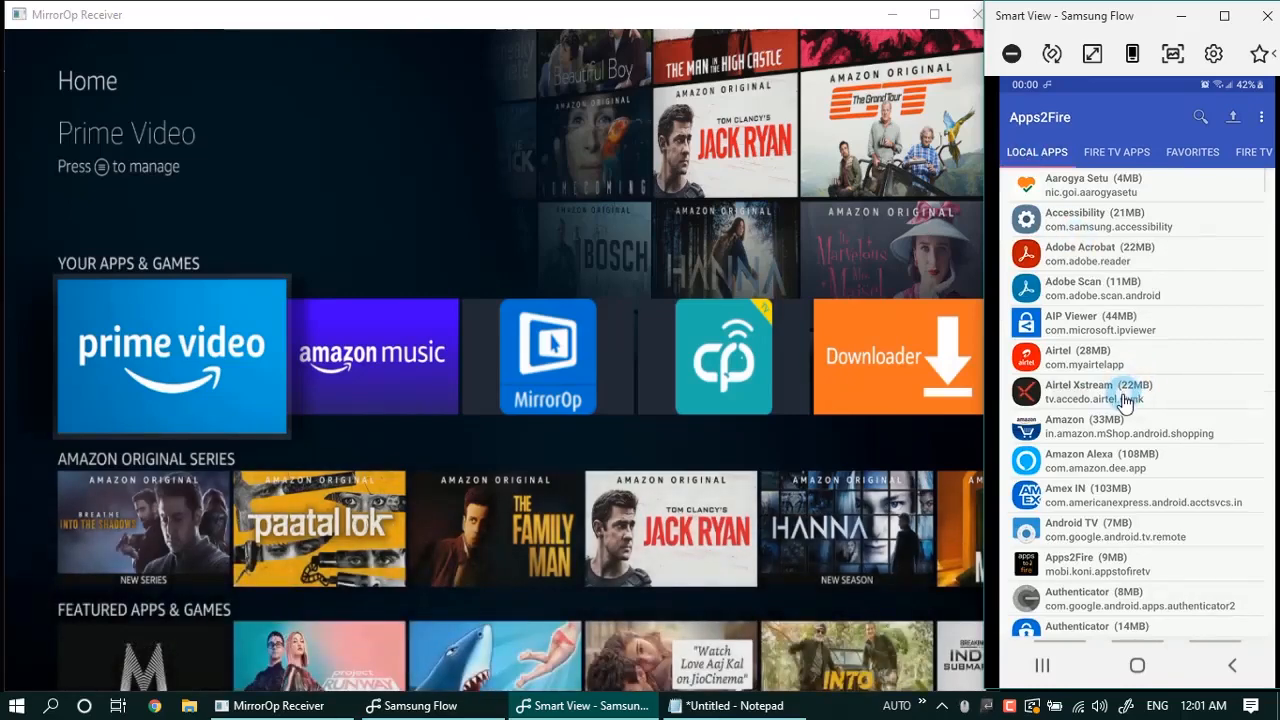
pyautogui.click(1090, 392)
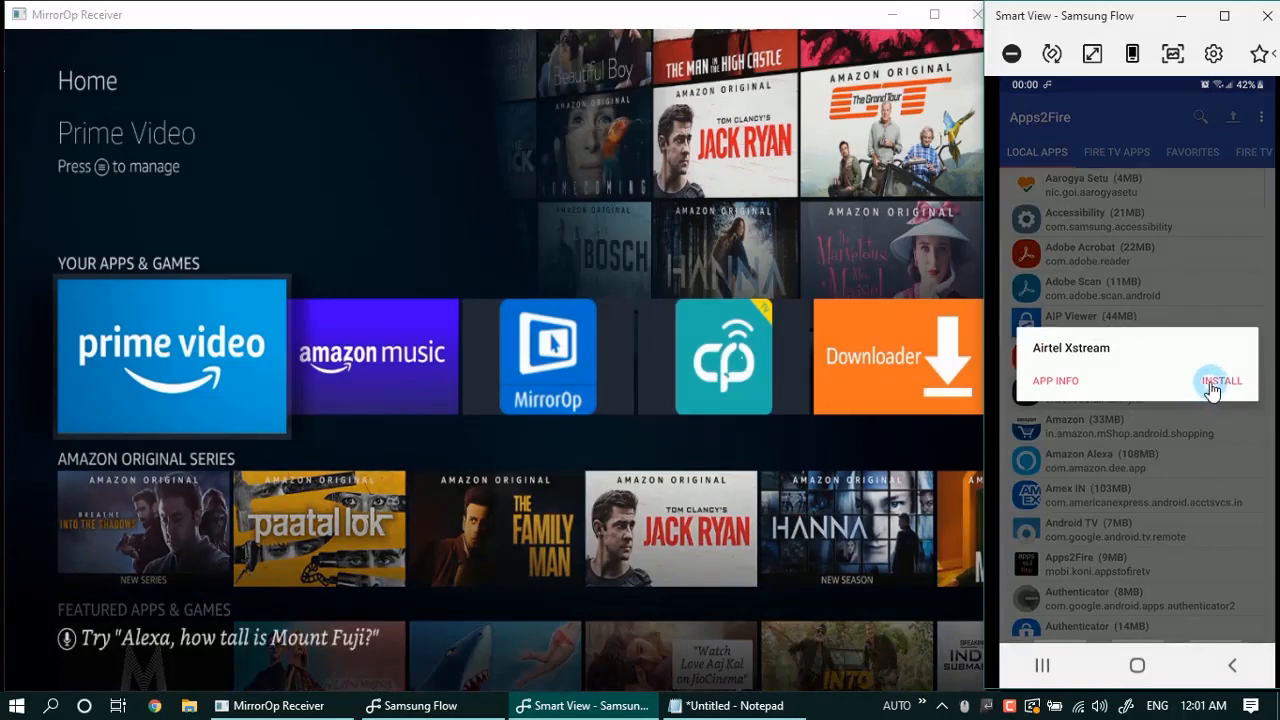
pyautogui.click(1220, 380)
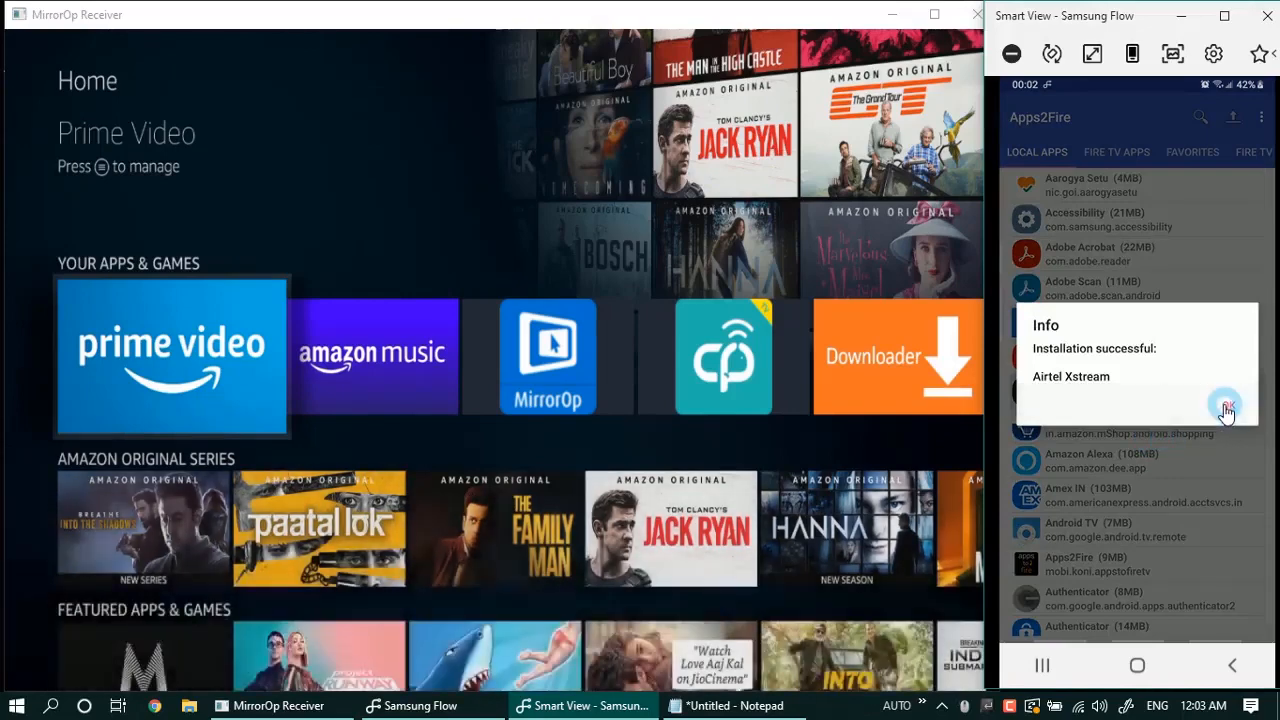
# Navigate Fire TV Settings to Applications and launch Airtel Xstream
pyautogui.click(1226, 408)
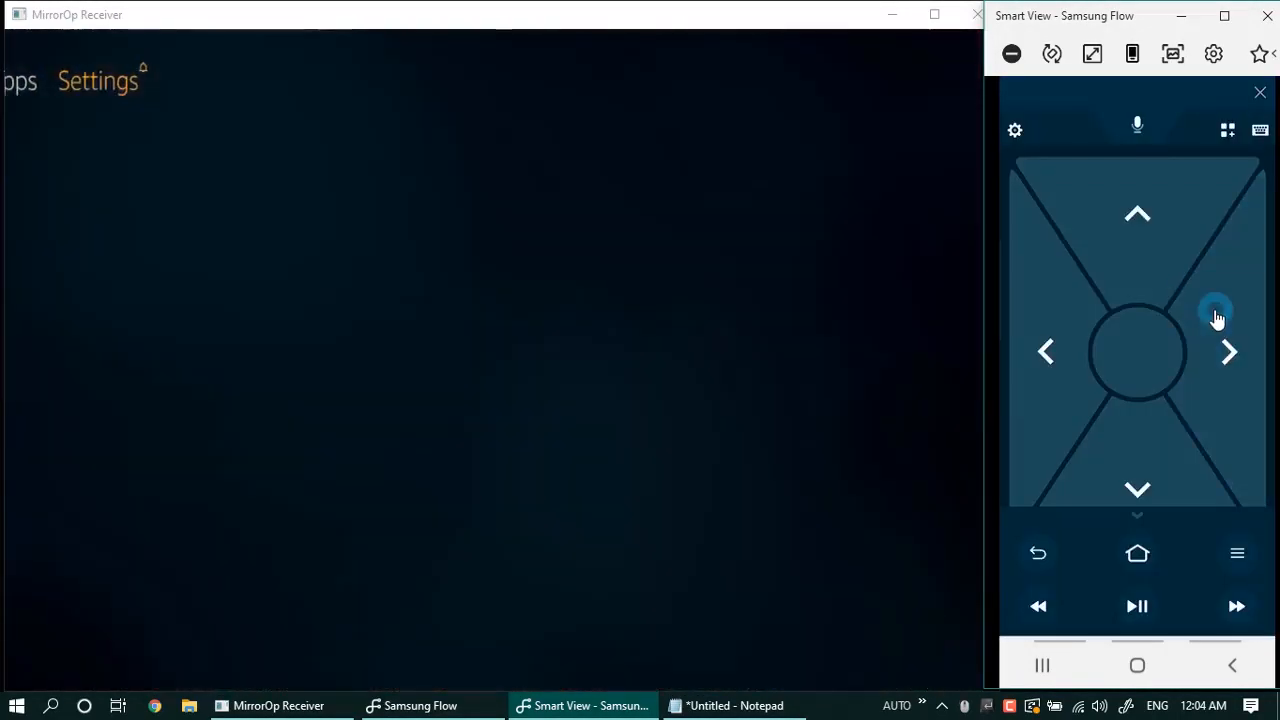
pyautogui.click(1228, 352)
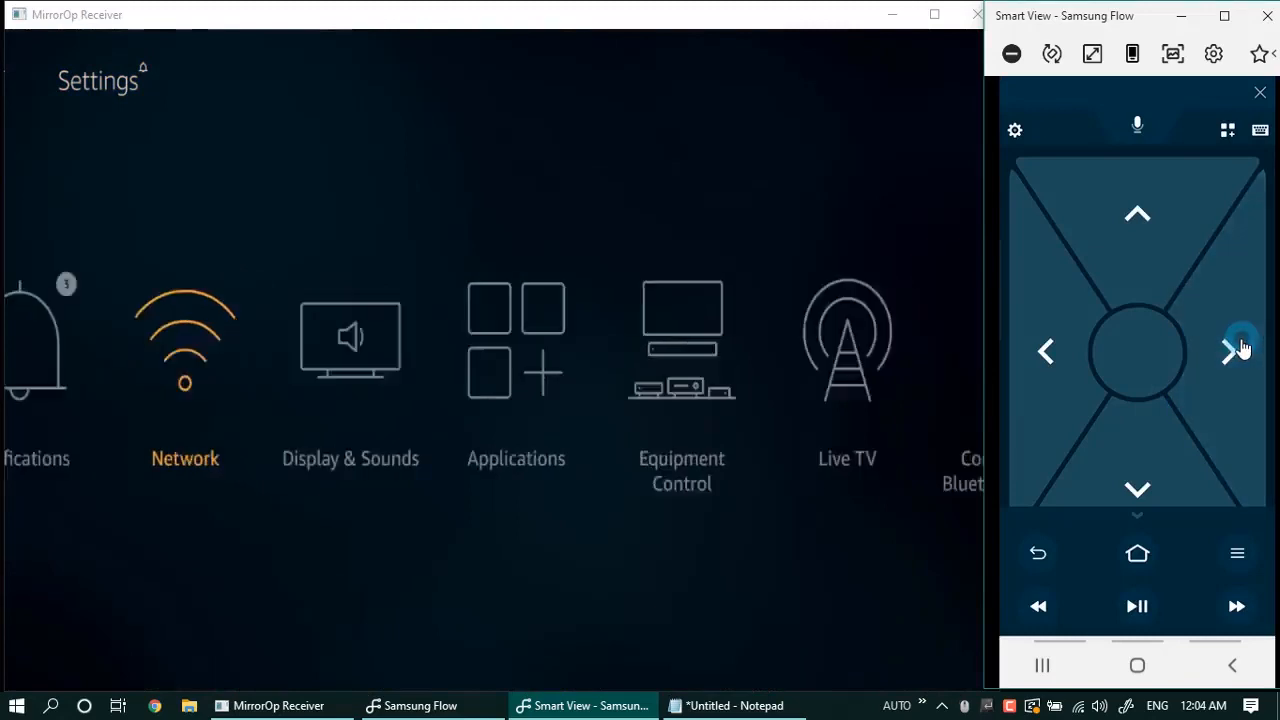
pyautogui.click(1240, 350)
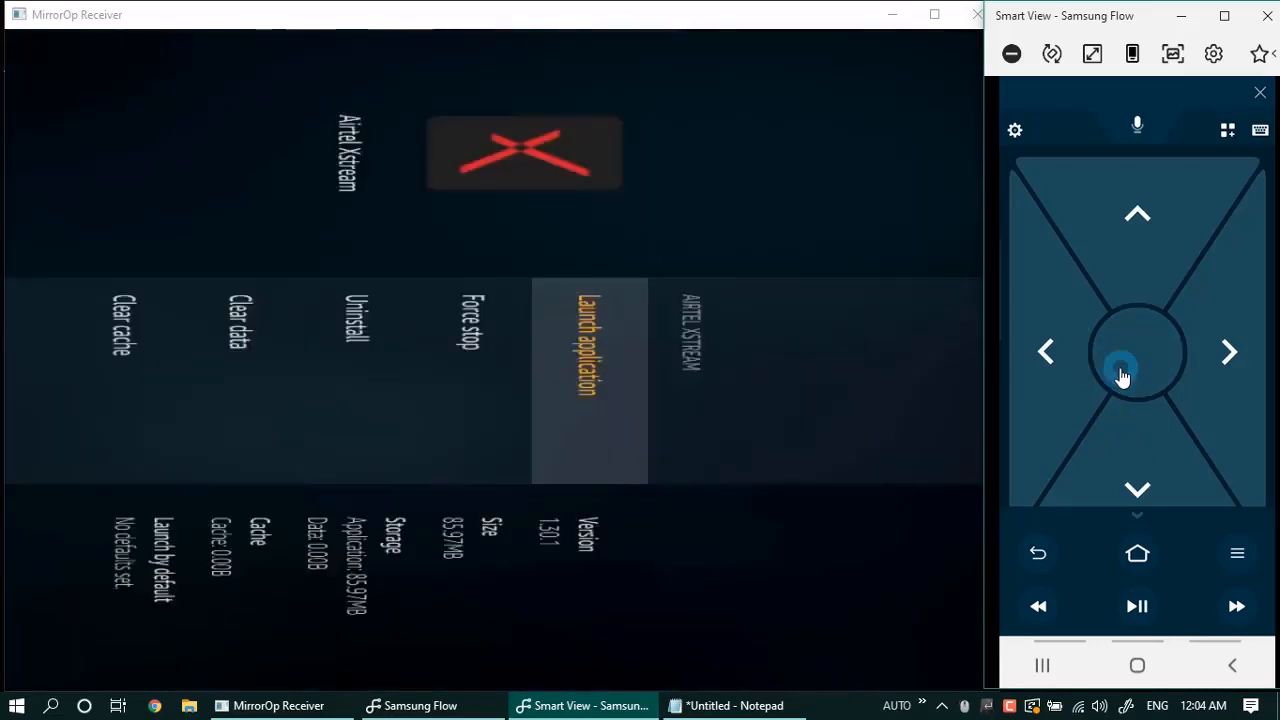
pyautogui.click(588, 340)
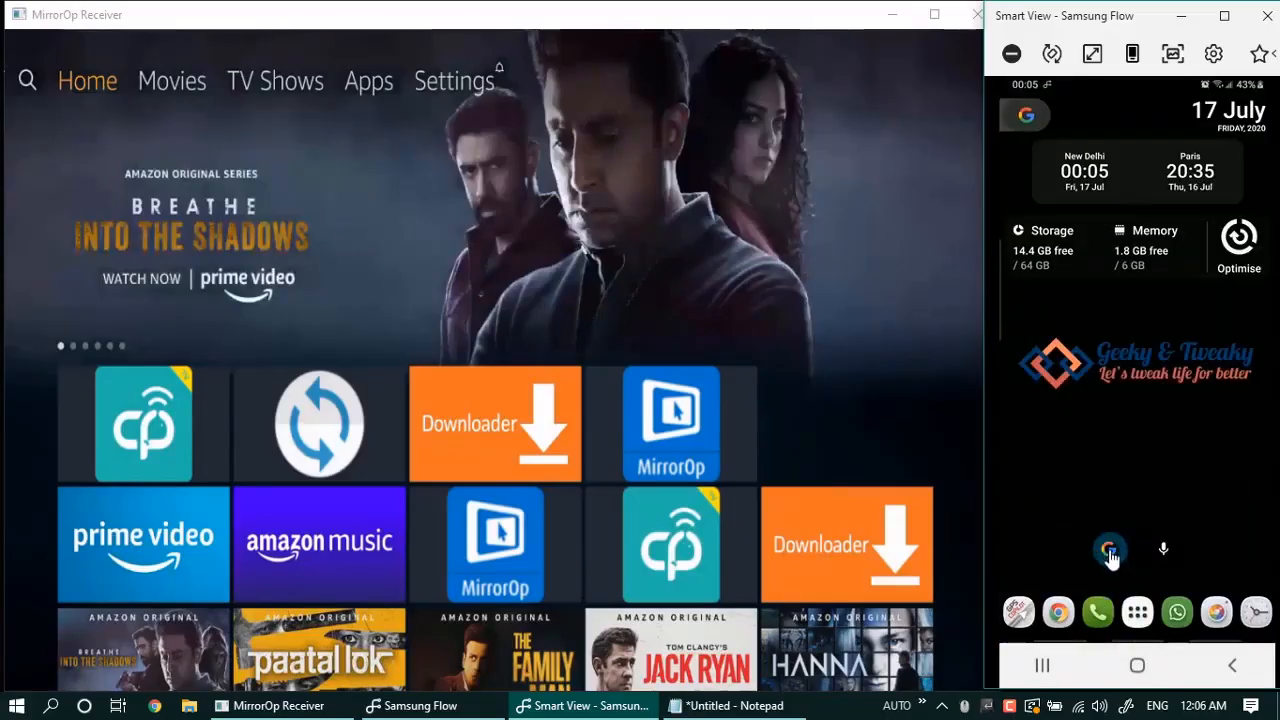
# Google 'aptoide tv apk download', open tv.aptoide.com, then return the phone to remote mode
pyautogui.write('aptoide tv')
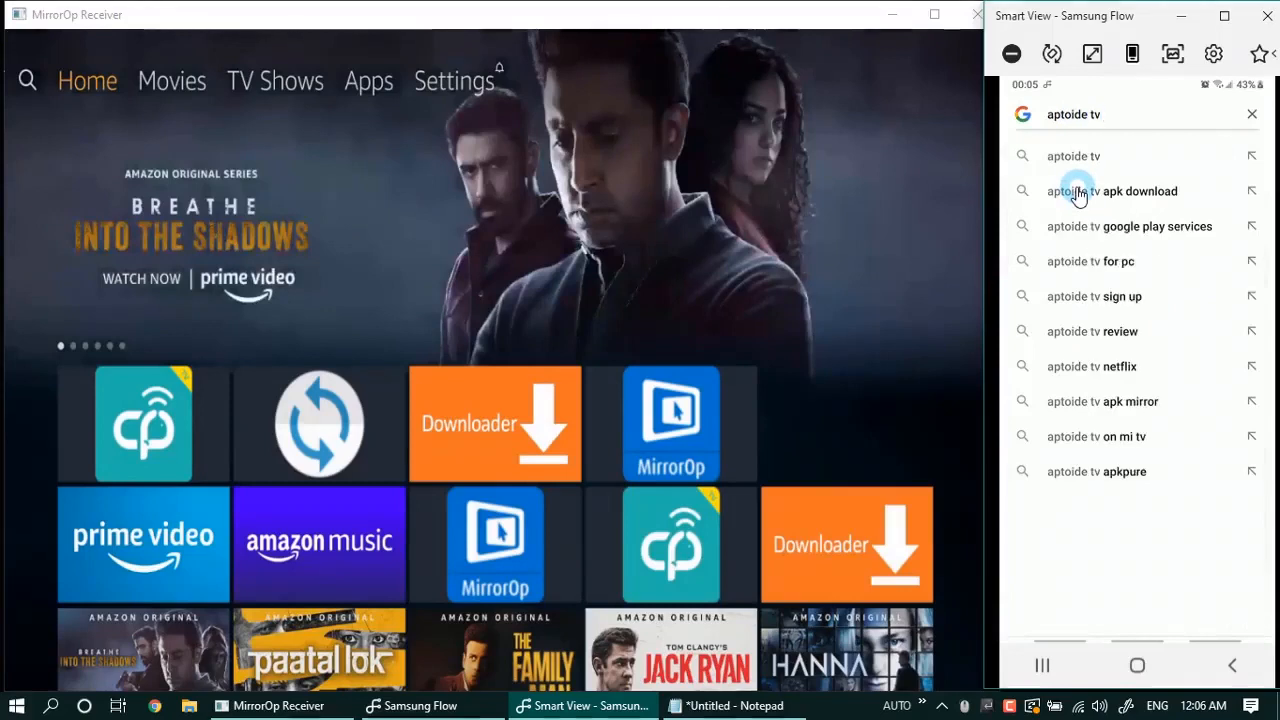
pyautogui.click(1112, 192)
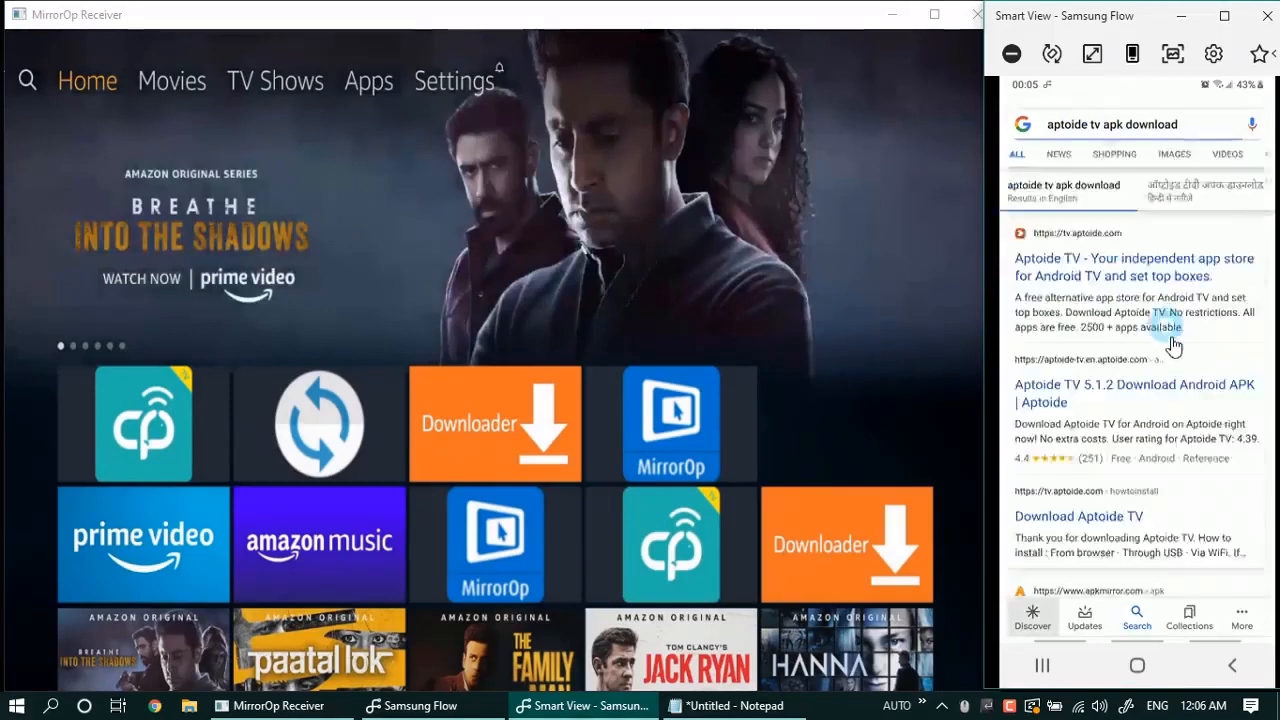
pyautogui.click(1134, 264)
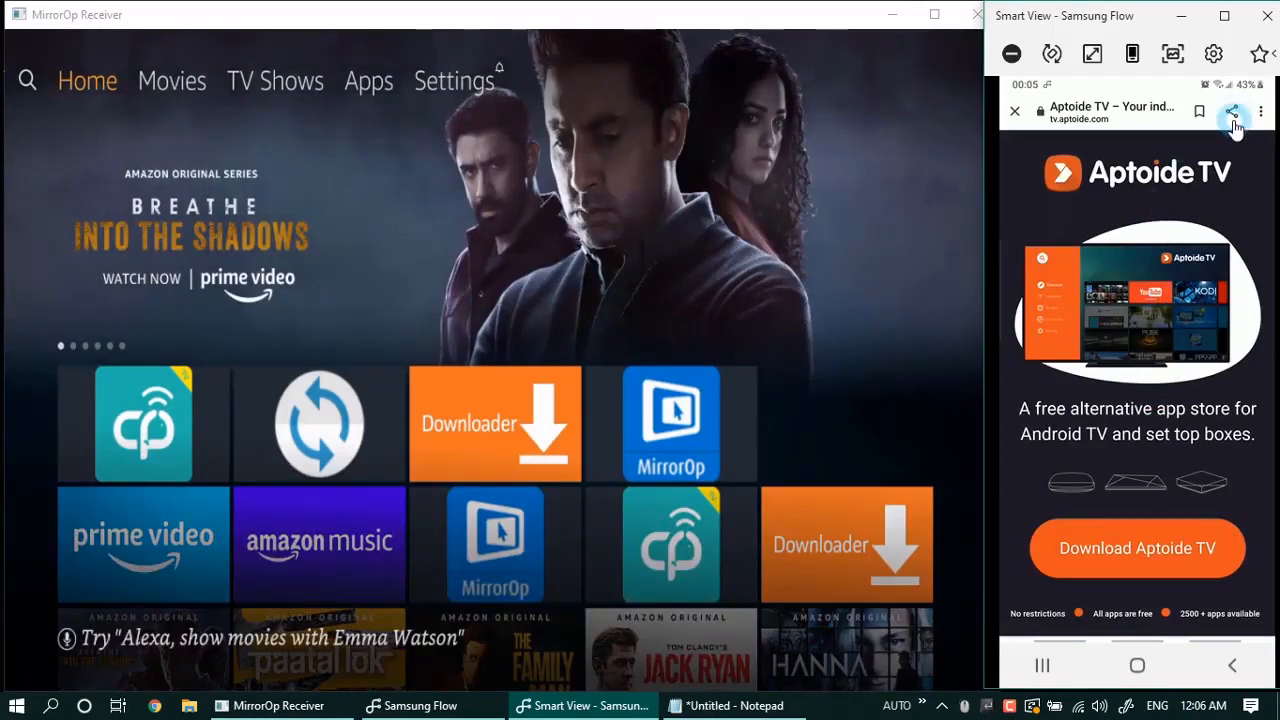
pyautogui.click(1232, 112)
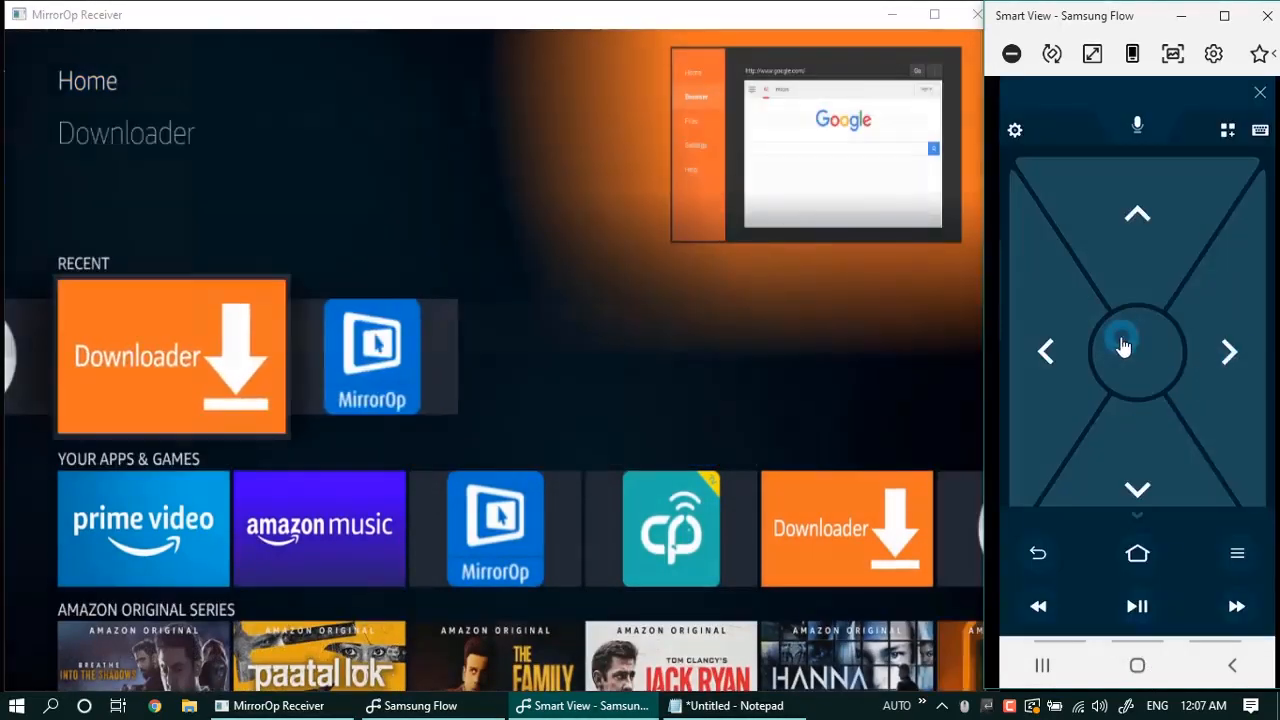
pyautogui.click(170, 356)
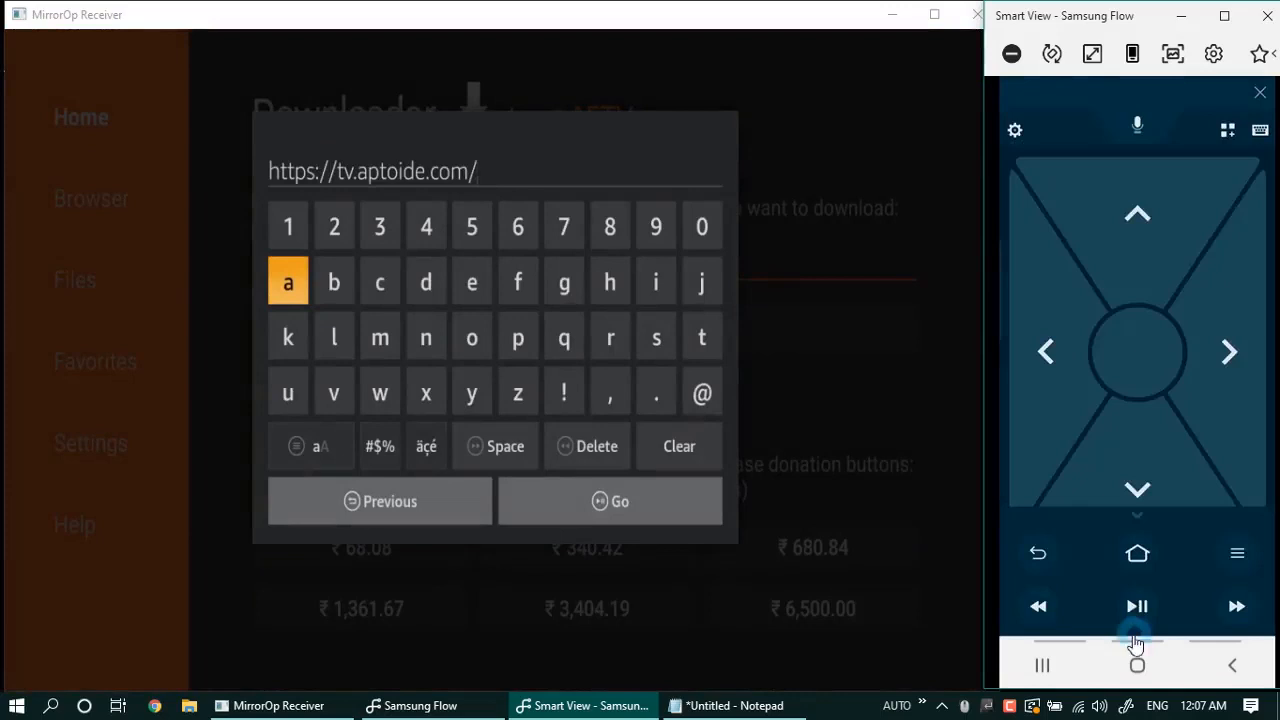
pyautogui.click(610, 500)
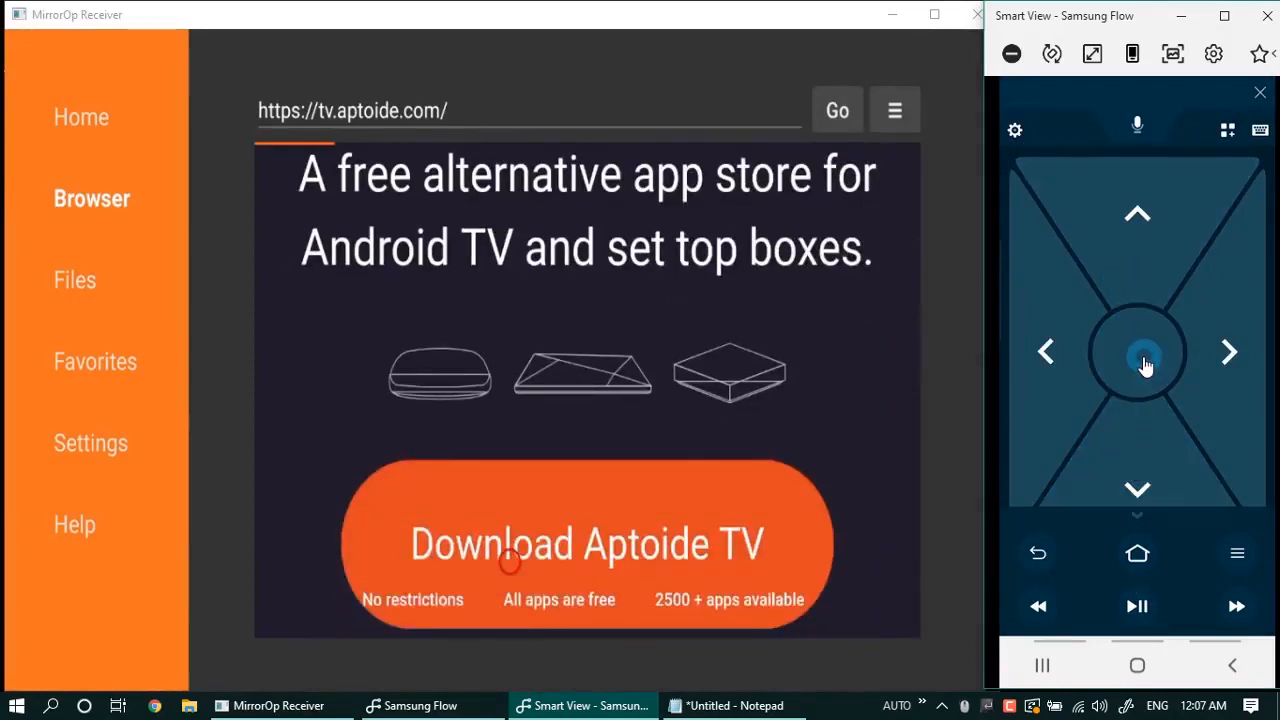
pyautogui.click(588, 544)
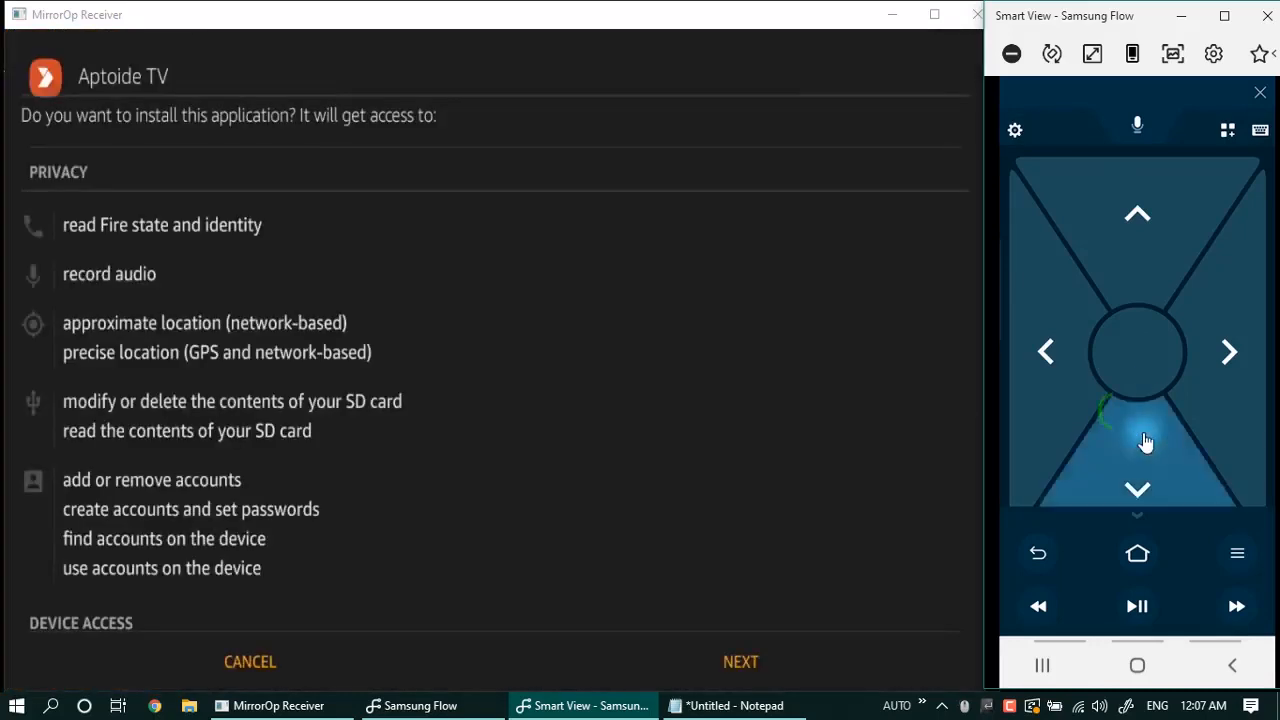
pyautogui.click(740, 660)
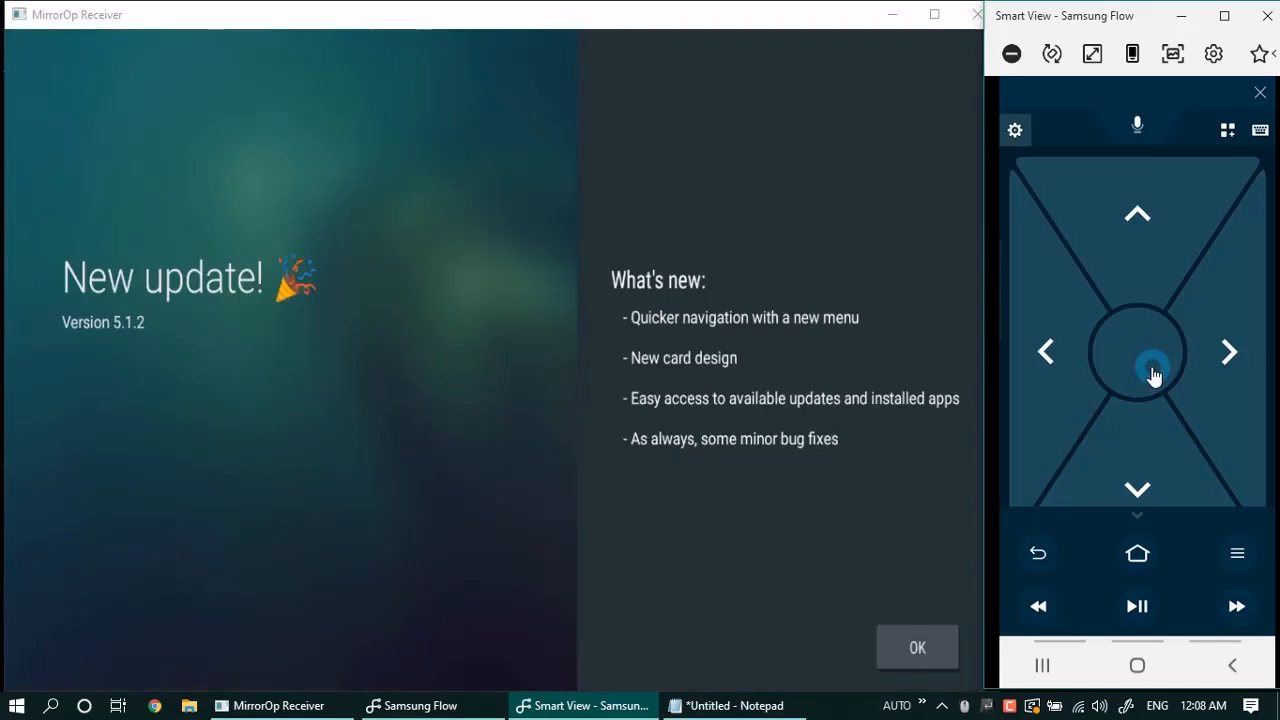
# Search Aptoide TV for VLC and start installing VLC for Android past the permissions prompt
pyautogui.click(916, 648)
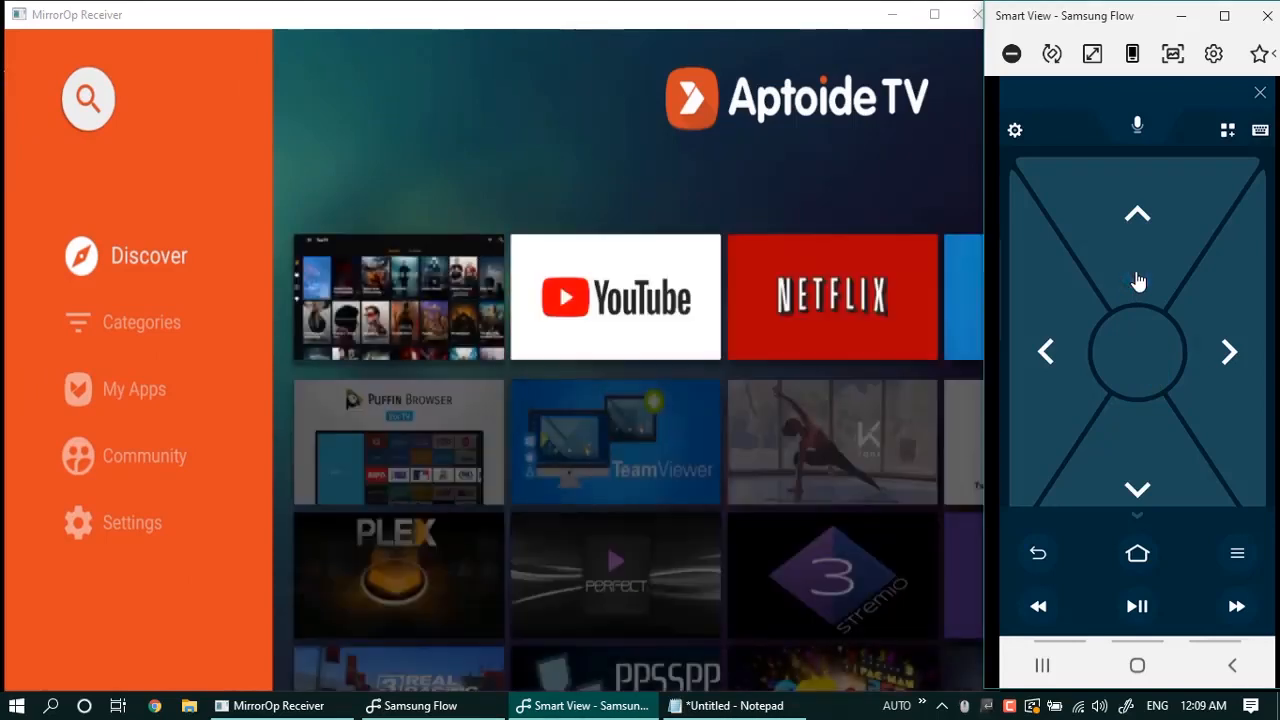
pyautogui.click(1136, 352)
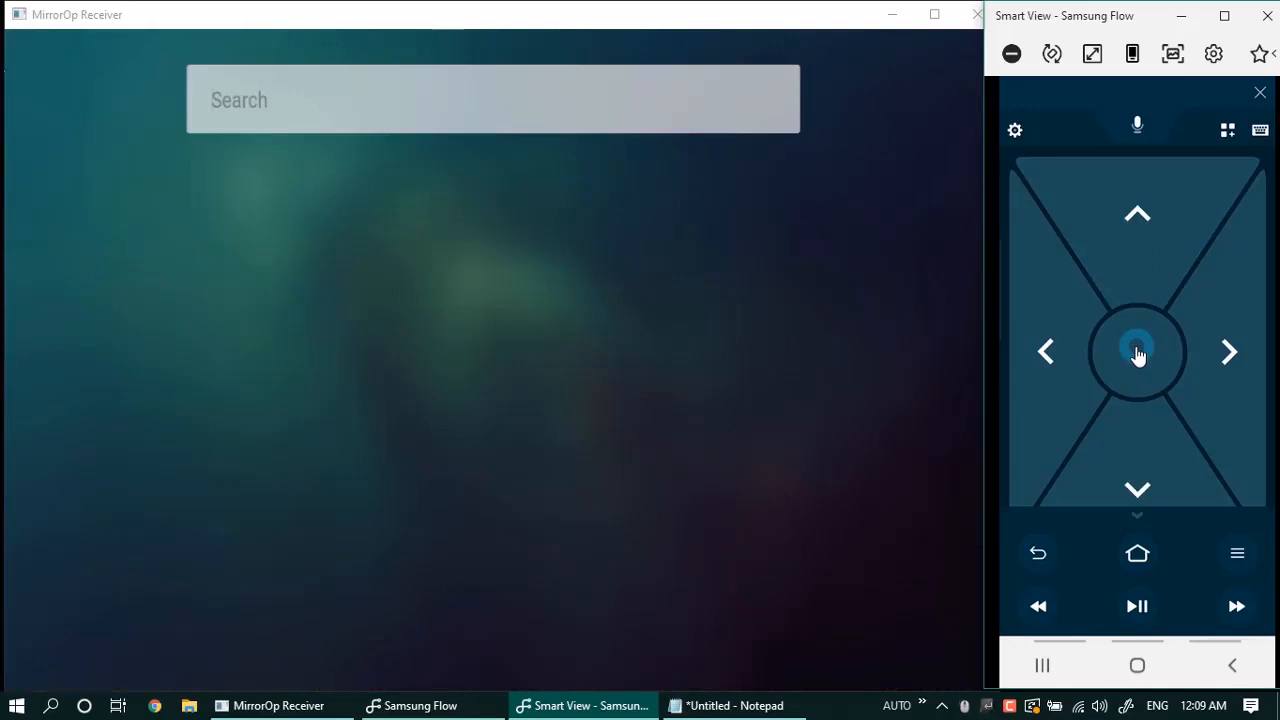
pyautogui.click(1136, 352)
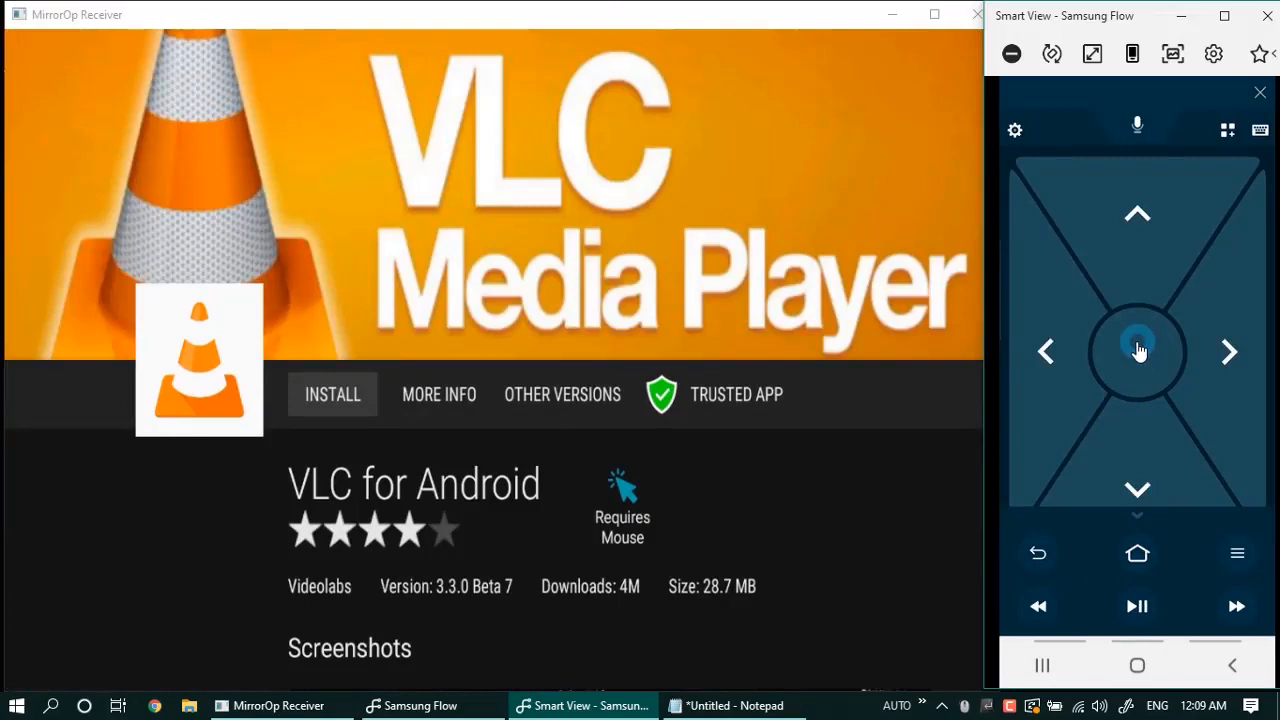
pyautogui.click(332, 394)
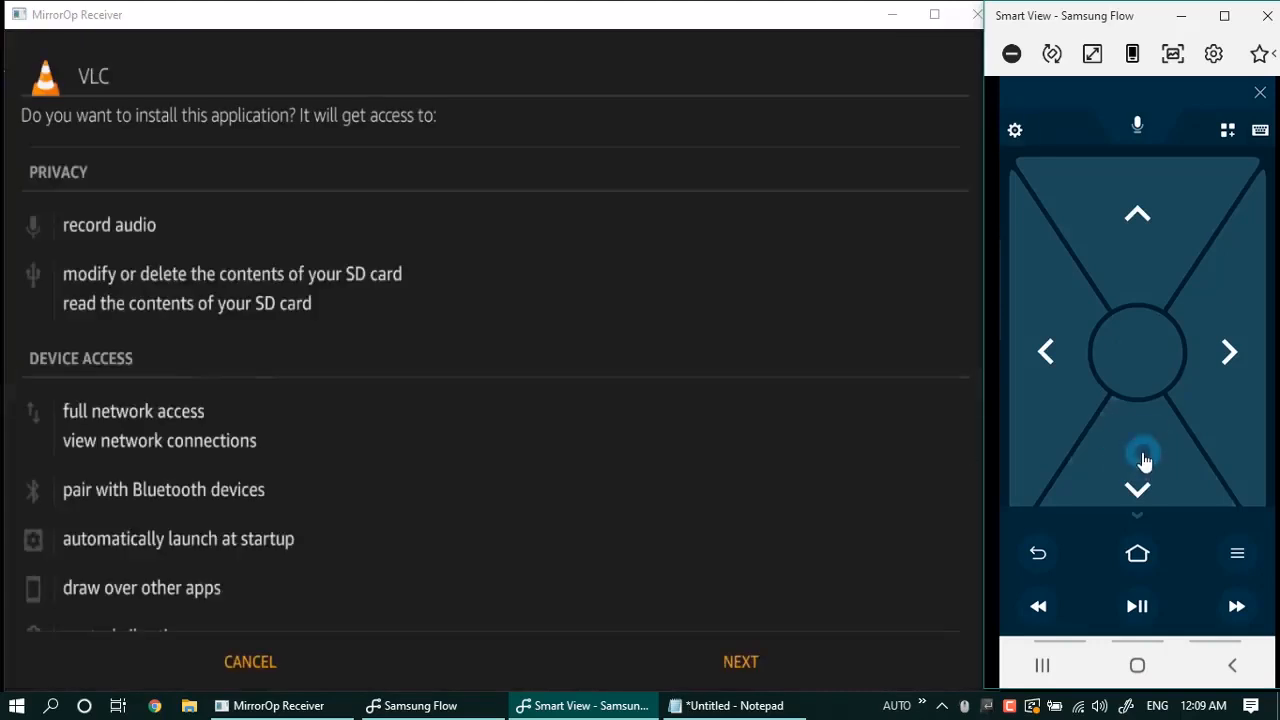
pyautogui.click(740, 660)
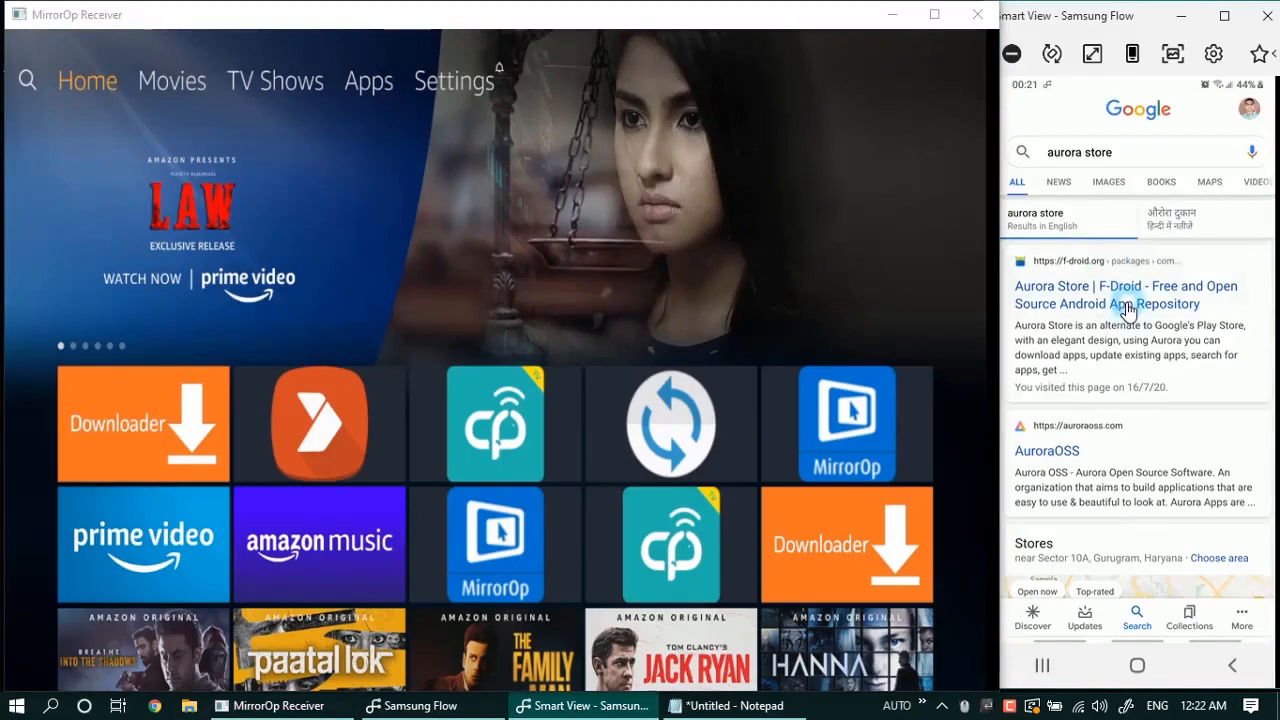
# Copy the Aurora Store Download APK link from its F-Droid page for Downloader
pyautogui.click(1126, 294)
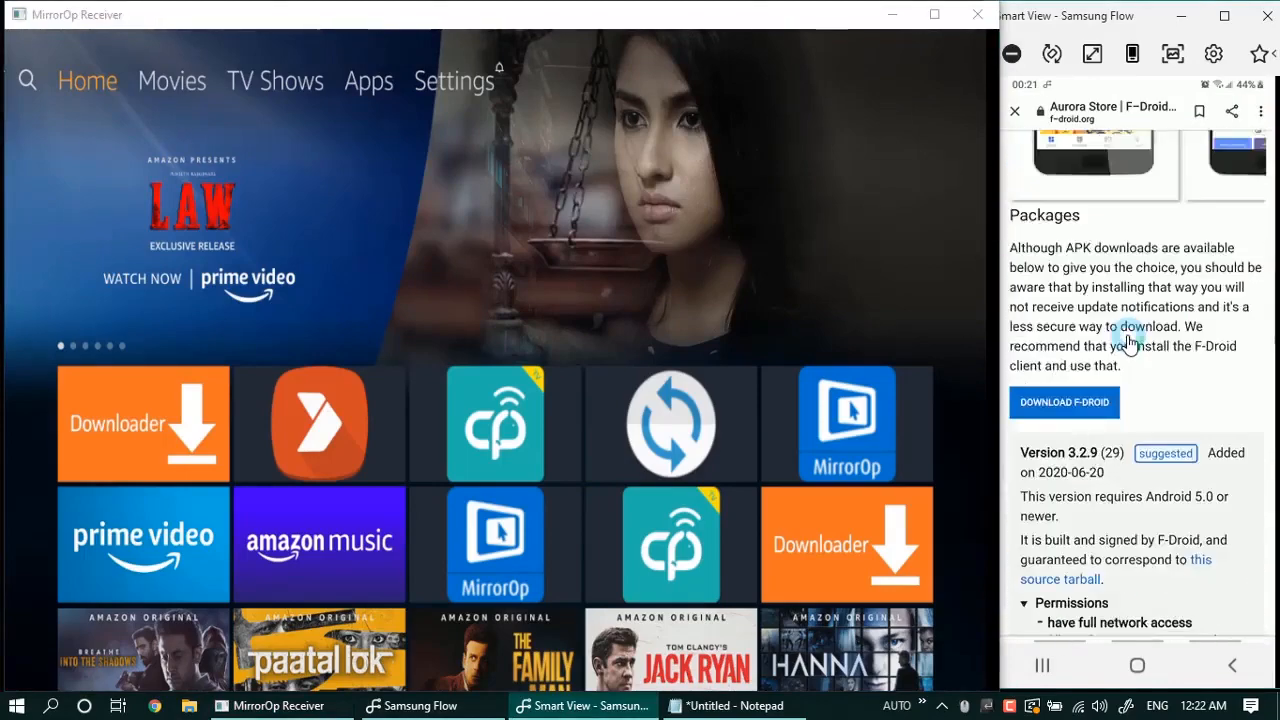
pyautogui.scroll(-3)
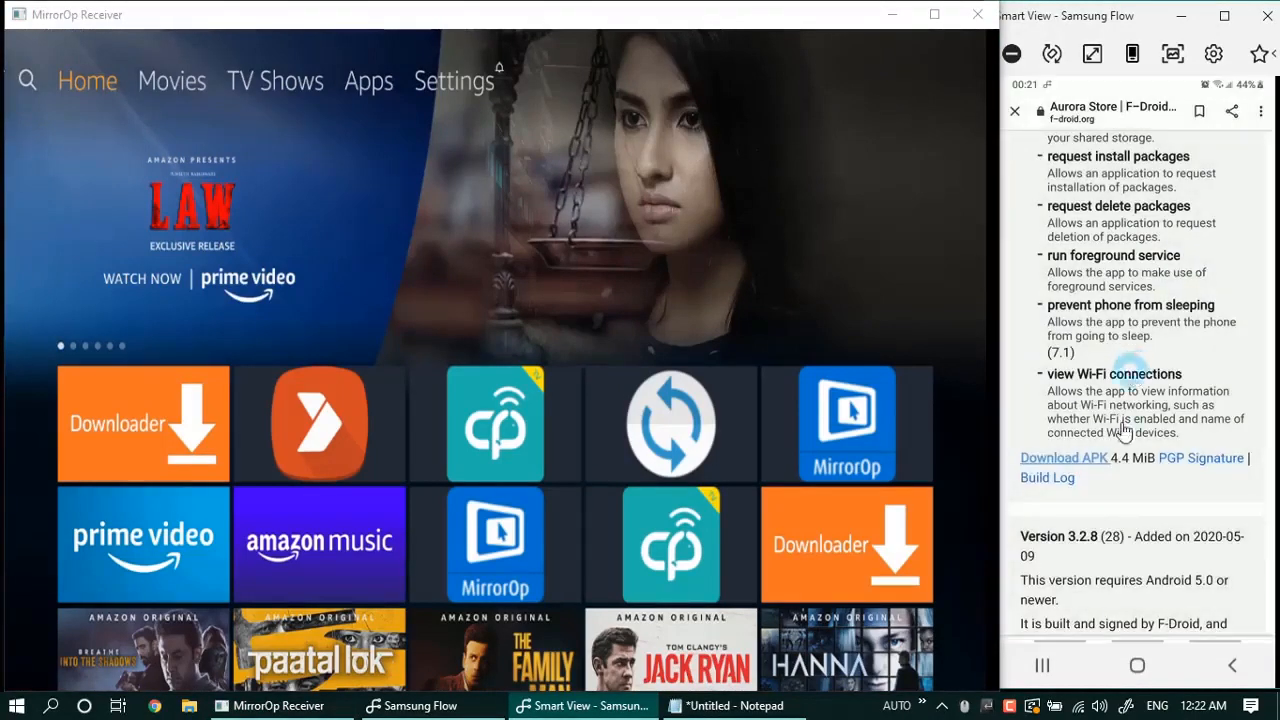
pyautogui.click(1014, 112)
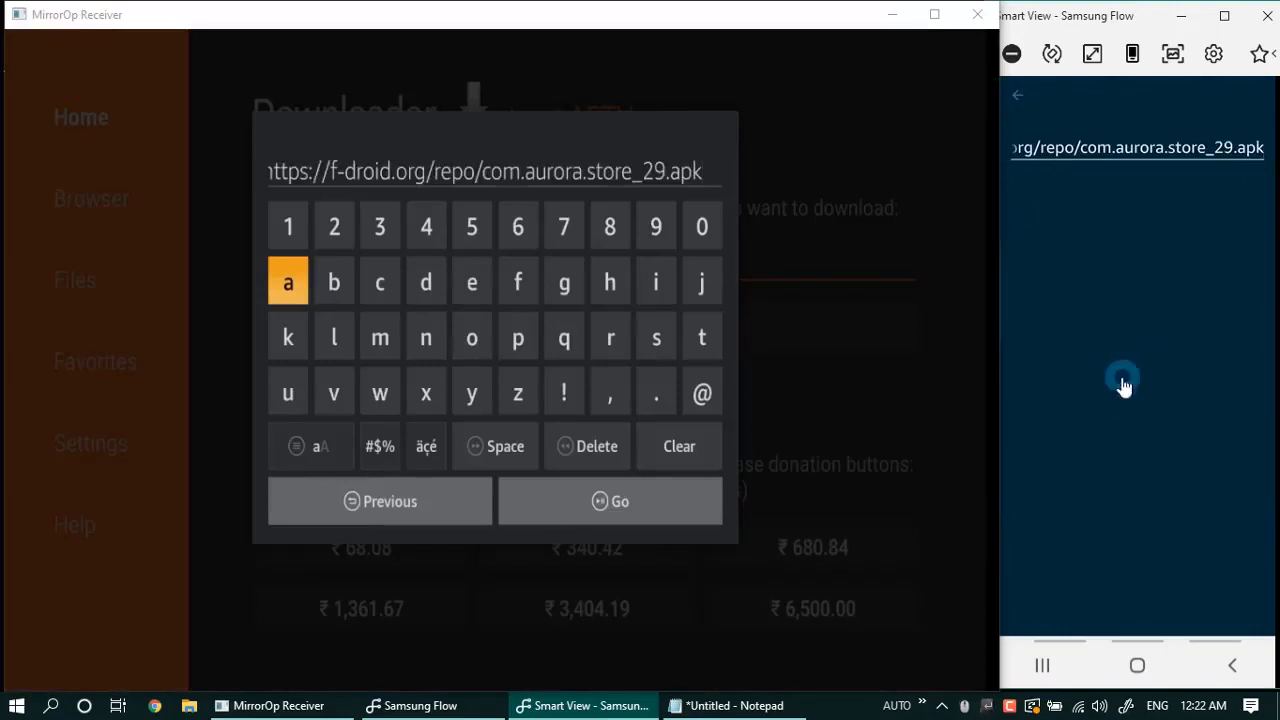
# Download the Aurora Store APK through Downloader and install it on the Fire TV
pyautogui.click(610, 500)
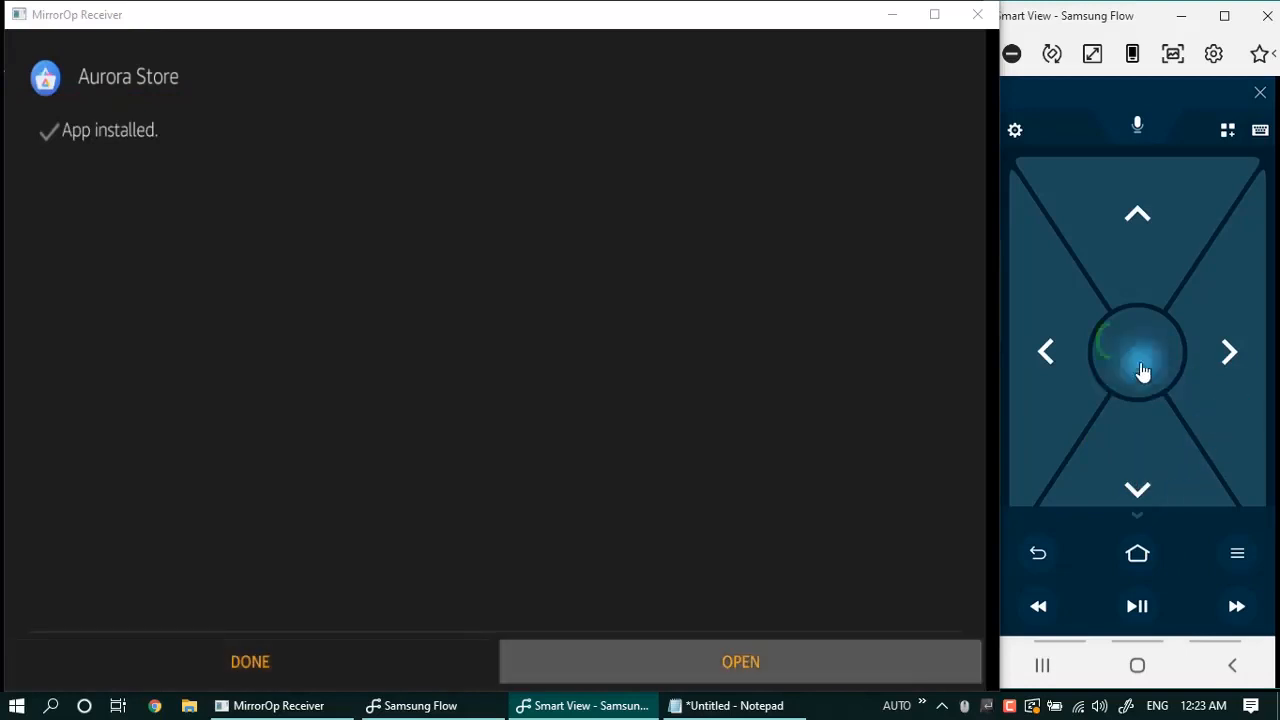
# Launch Aurora Store, pass the Welcome screen and log in as Anonymous
pyautogui.click(740, 660)
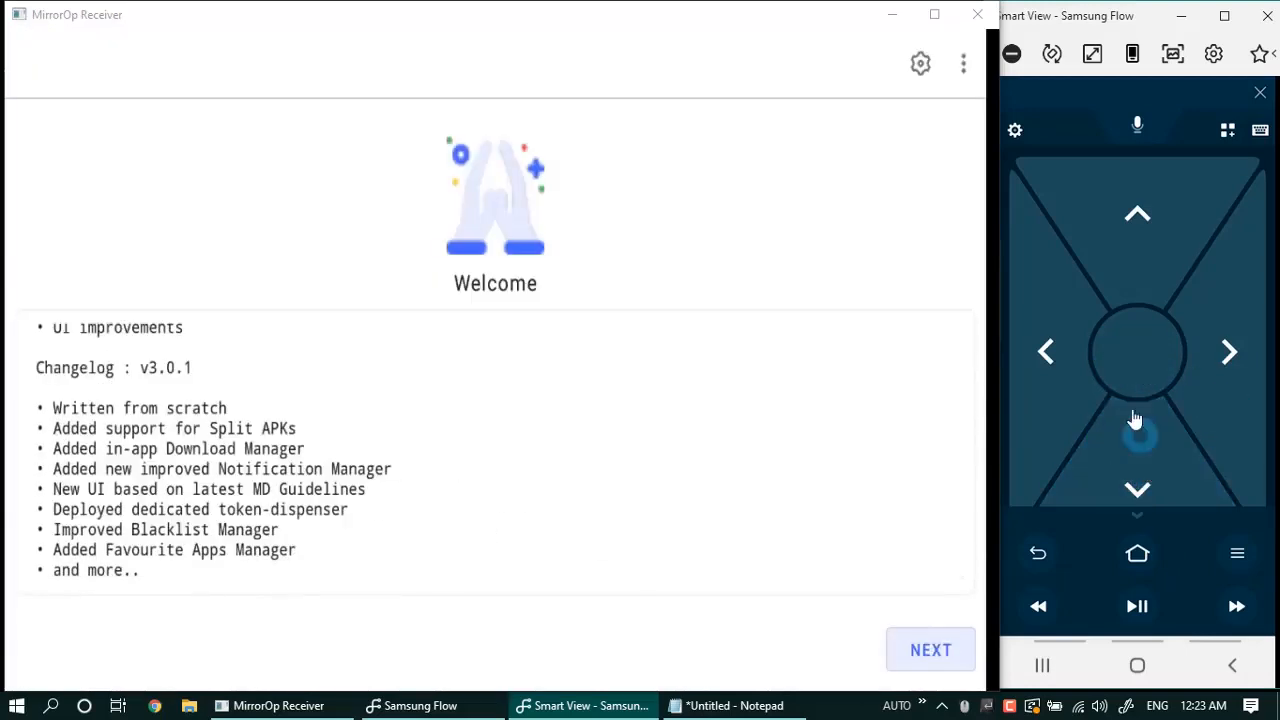
pyautogui.click(928, 648)
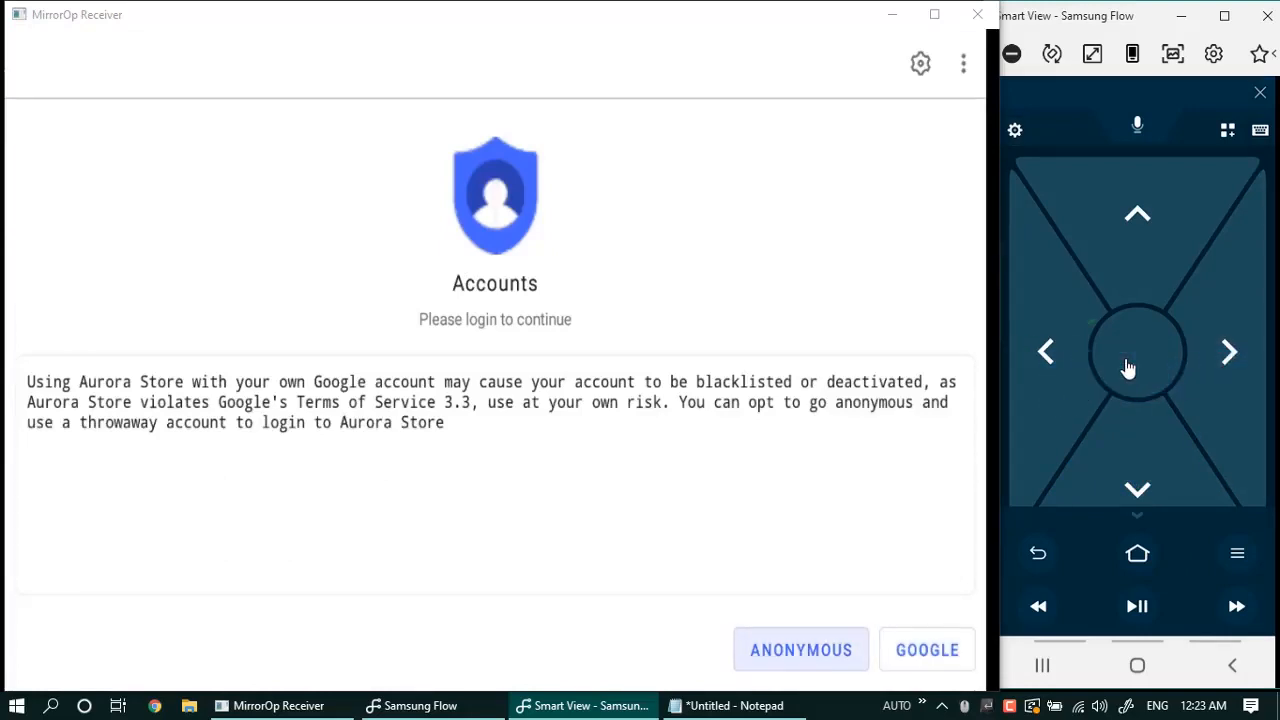
pyautogui.click(800, 648)
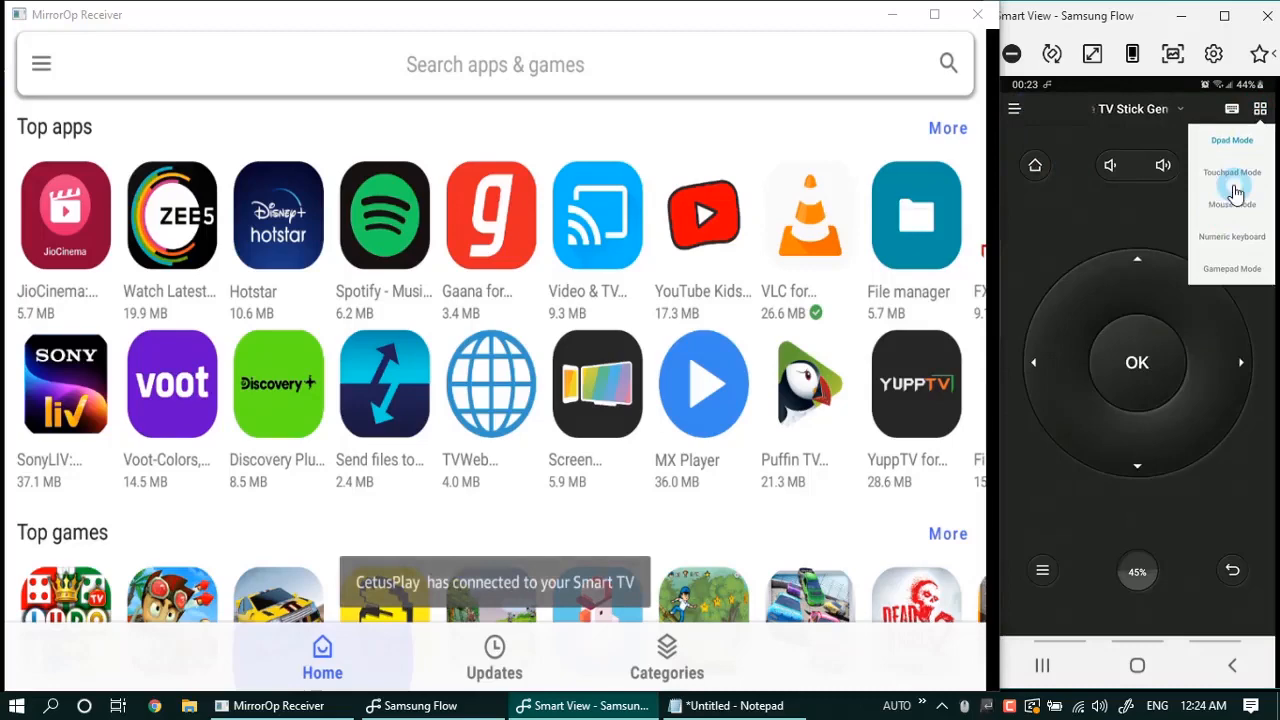
# Reach Aurora Store's Spoof settings via the side menu and choose Spoof device, using touchpad control
pyautogui.click(1232, 172)
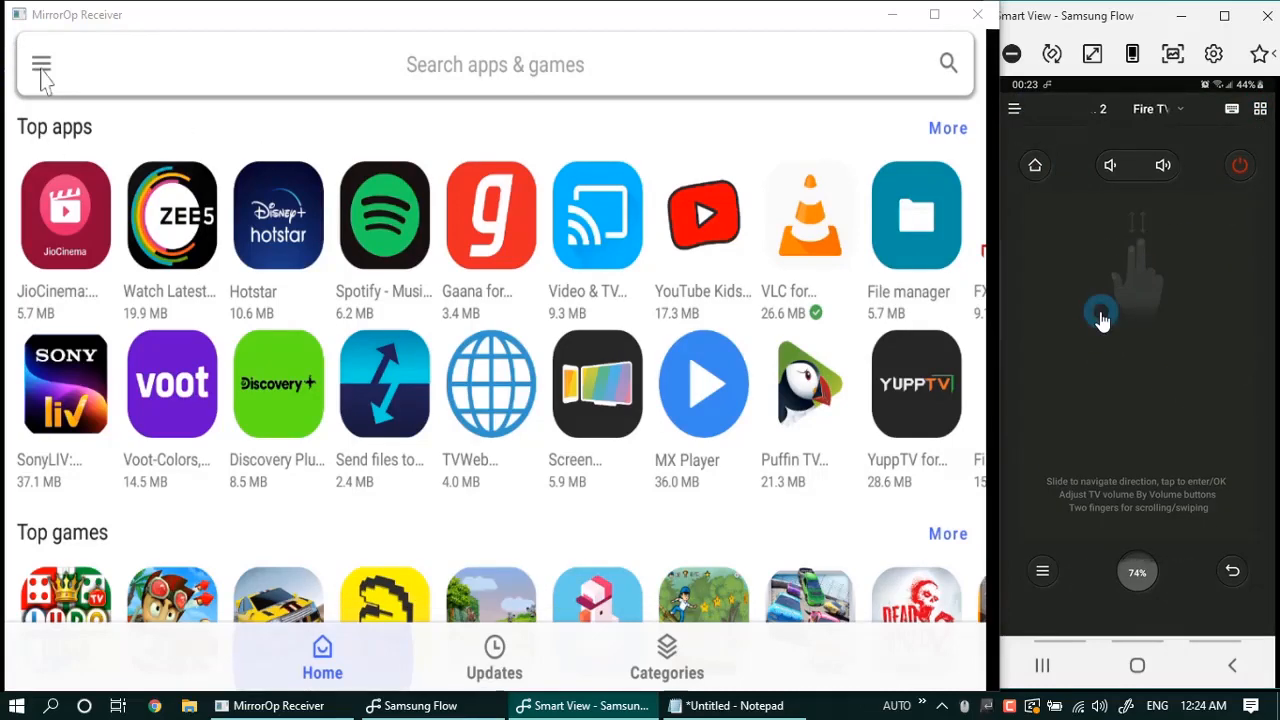
pyautogui.click(40, 64)
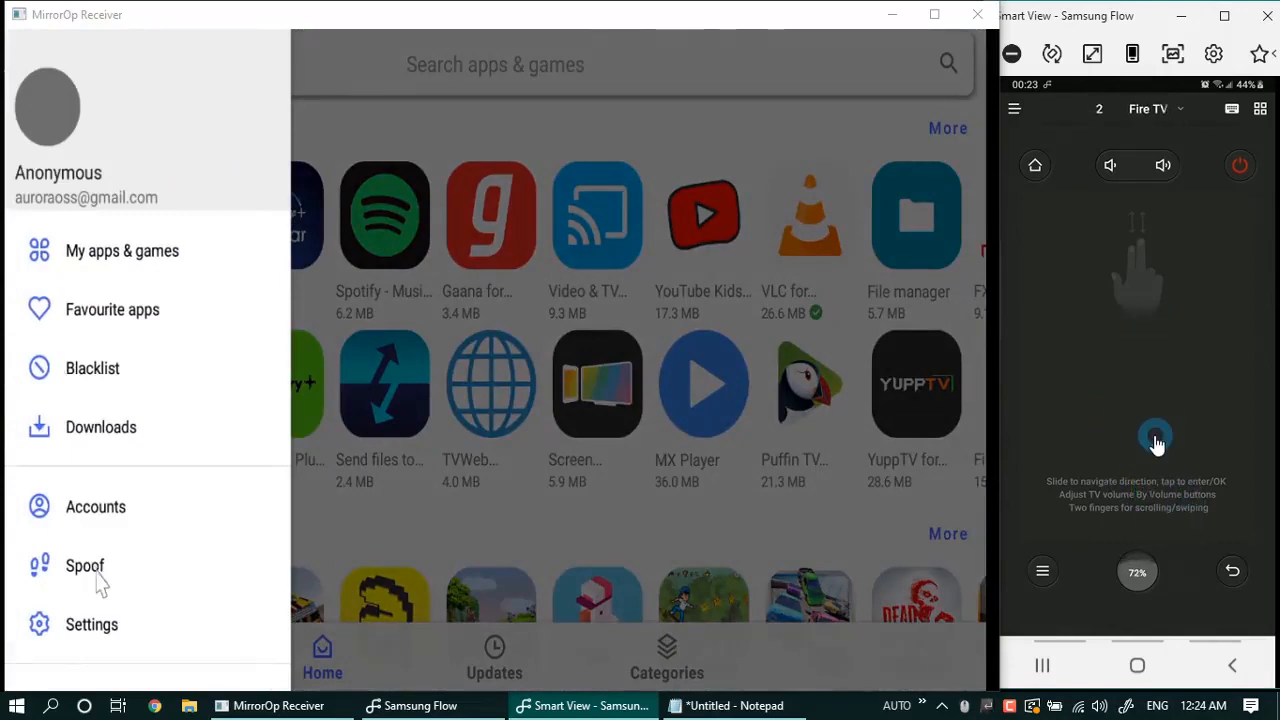
pyautogui.click(84, 564)
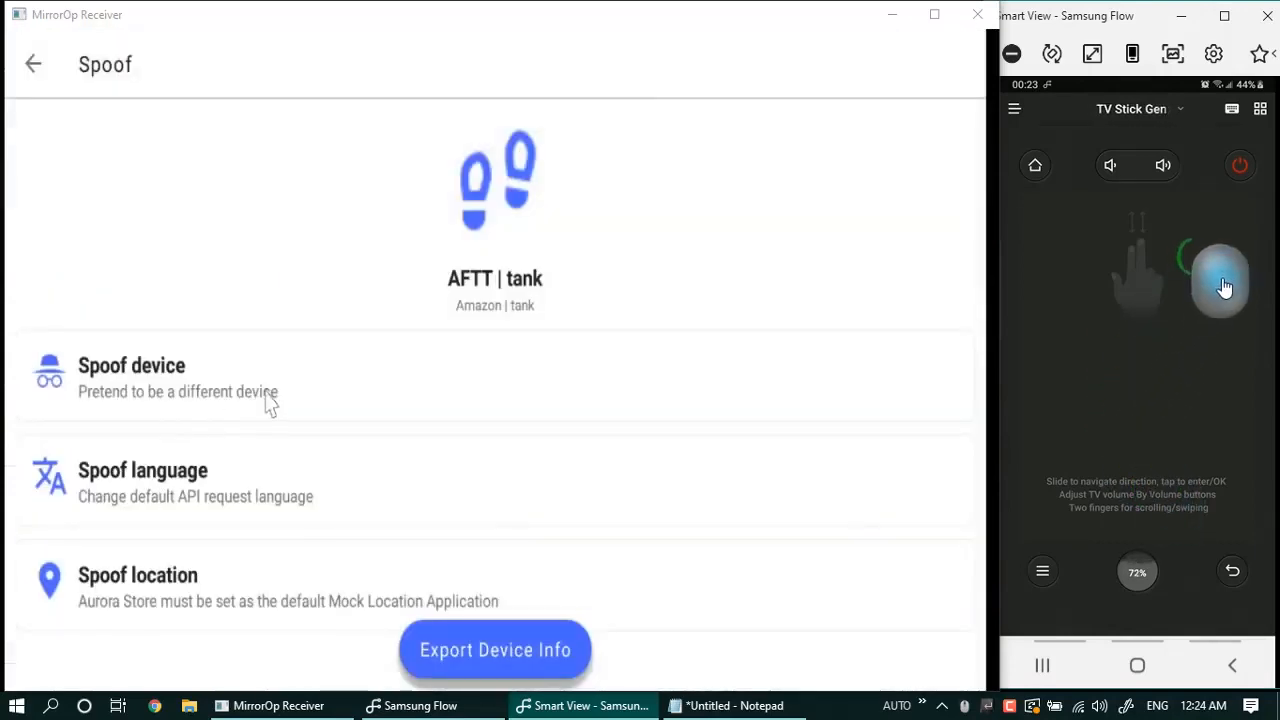
pyautogui.click(132, 376)
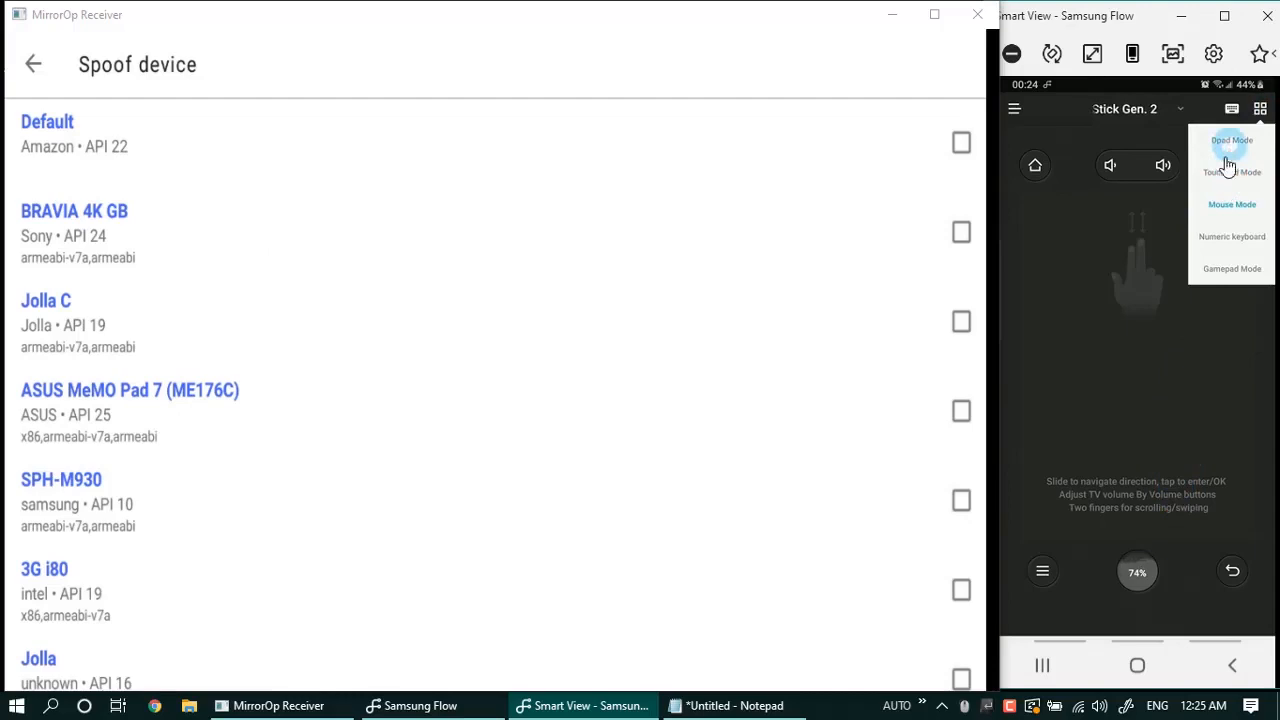
# Select SHIELD Android TV as the spoofed device with d-pad control, then bring up the Spoof location city list
pyautogui.click(1232, 140)
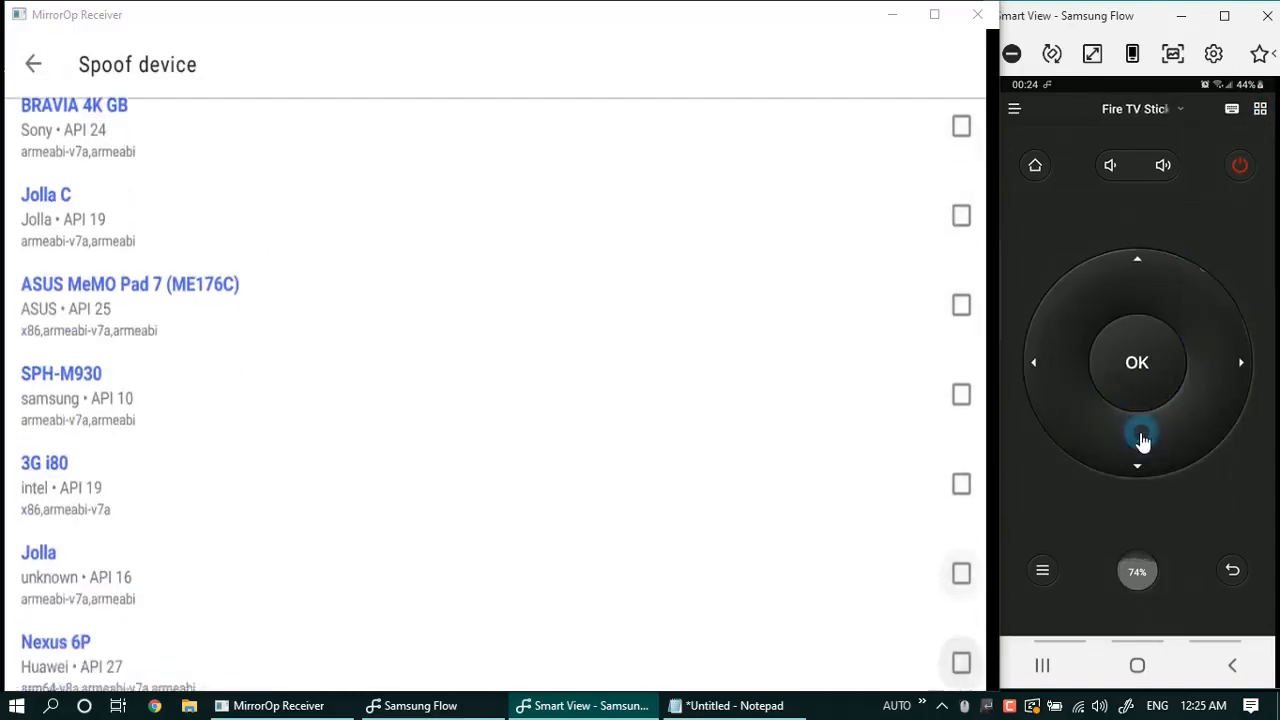
pyautogui.scroll(-3)
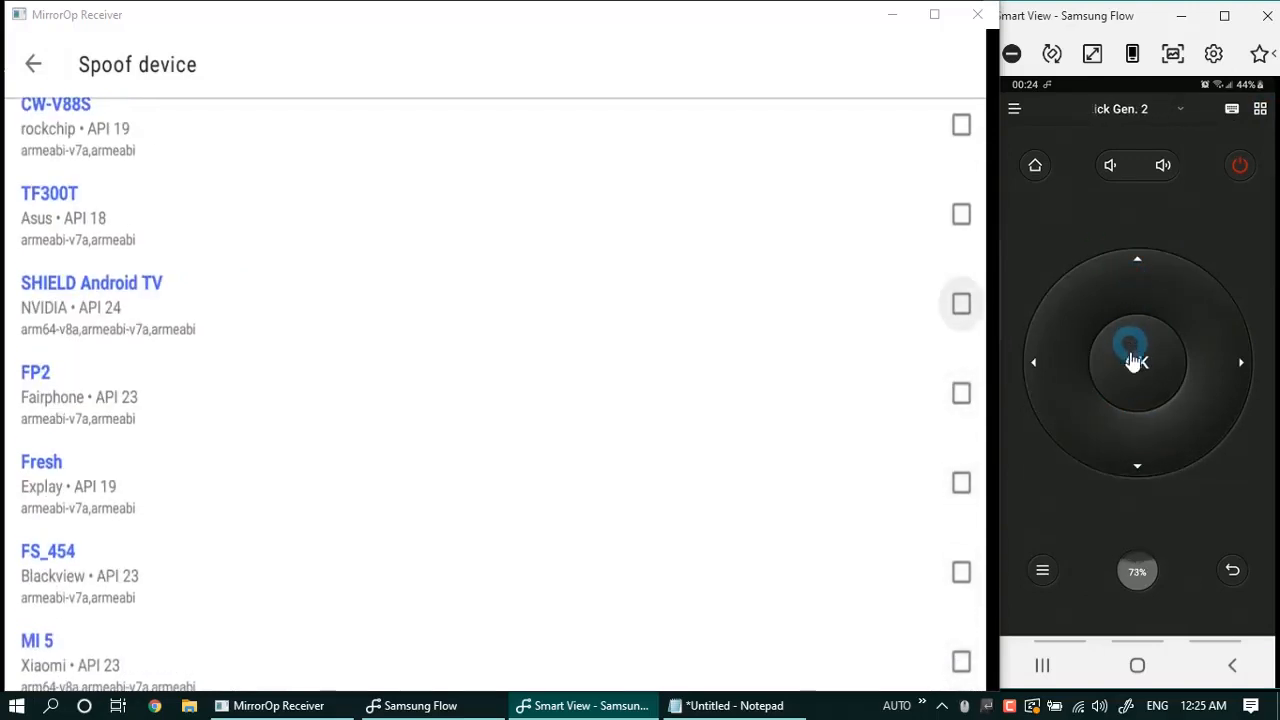
pyautogui.click(1260, 108)
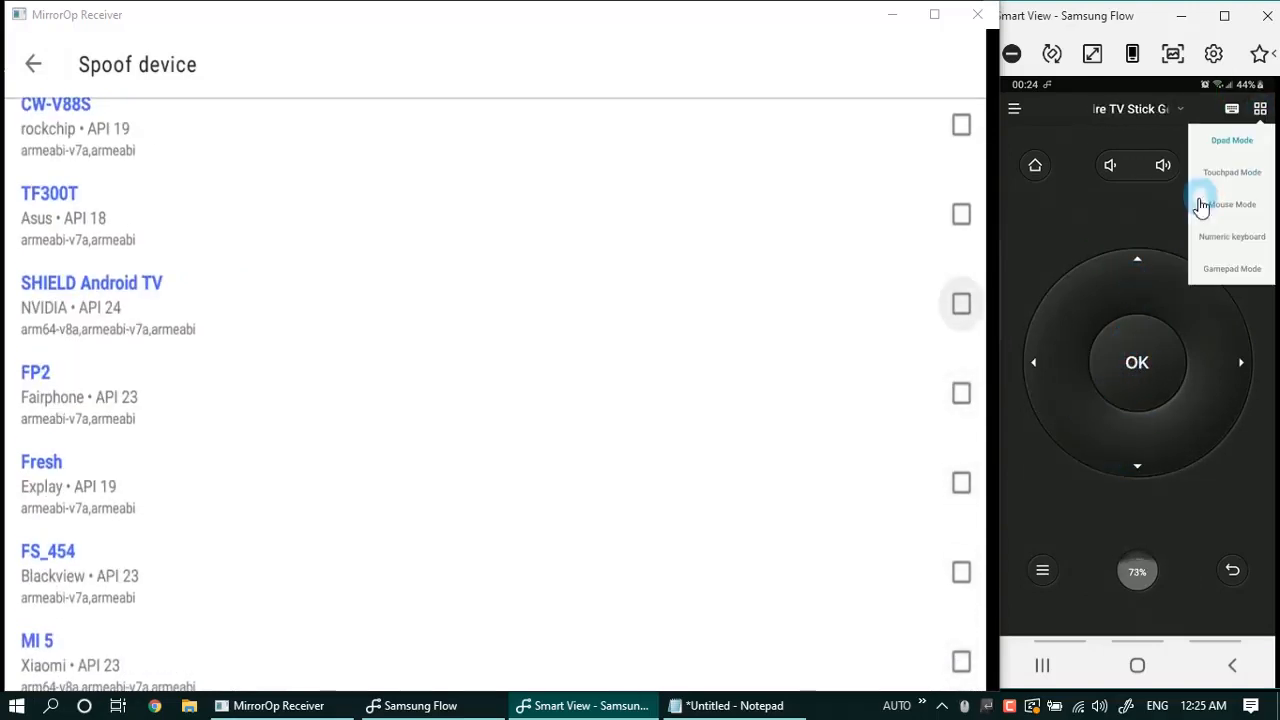
pyautogui.click(1232, 204)
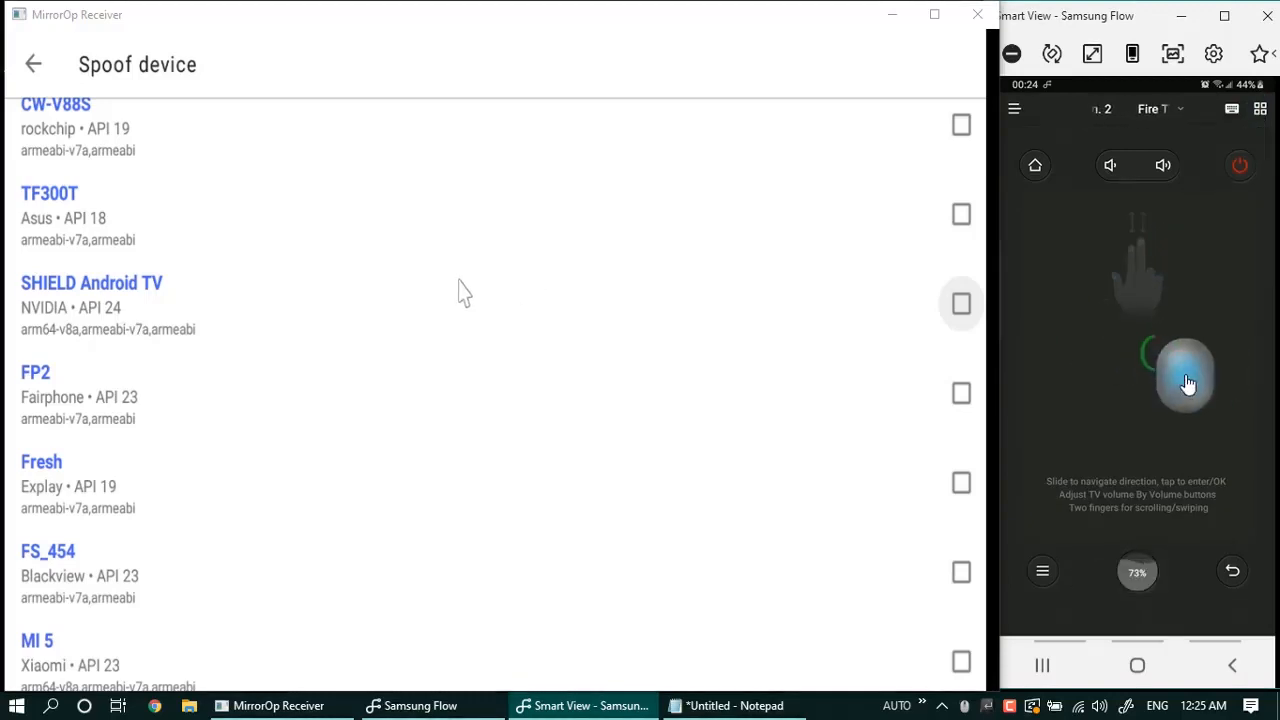
pyautogui.click(960, 304)
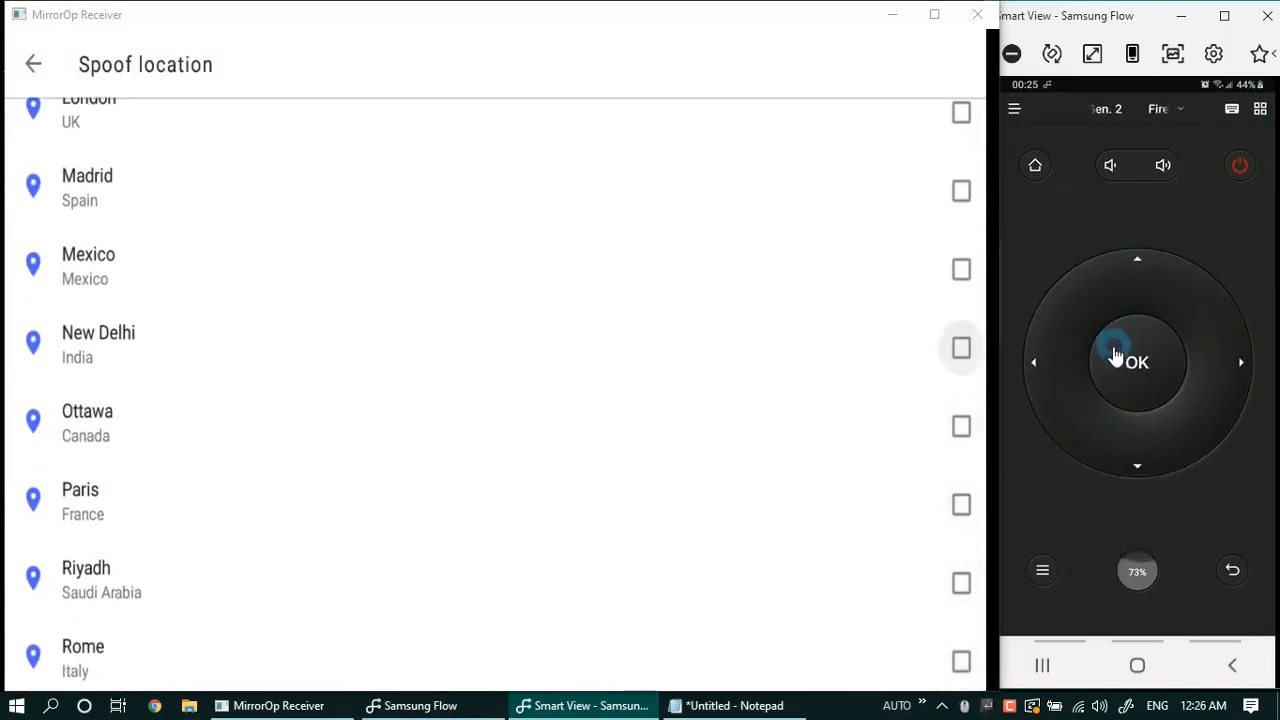
# Tick New Delhi as the spoofed location and back out to the Fire TV home screen
pyautogui.click(1260, 108)
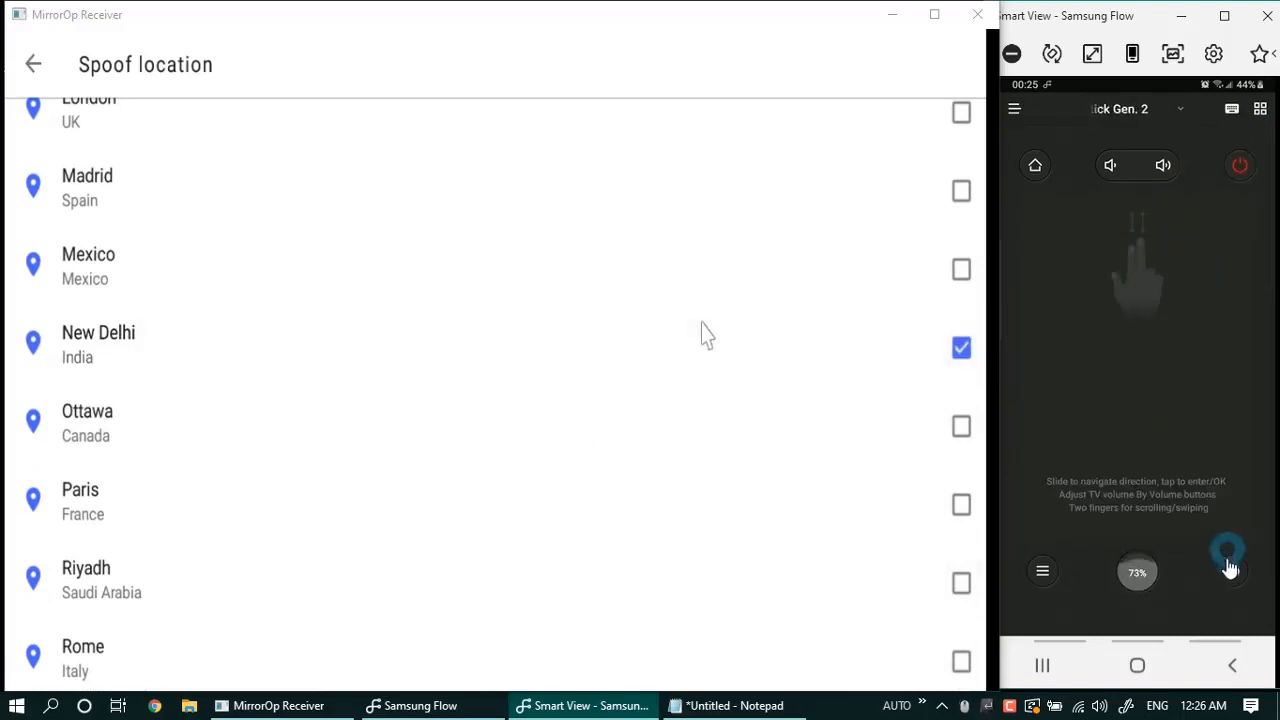
pyautogui.click(32, 64)
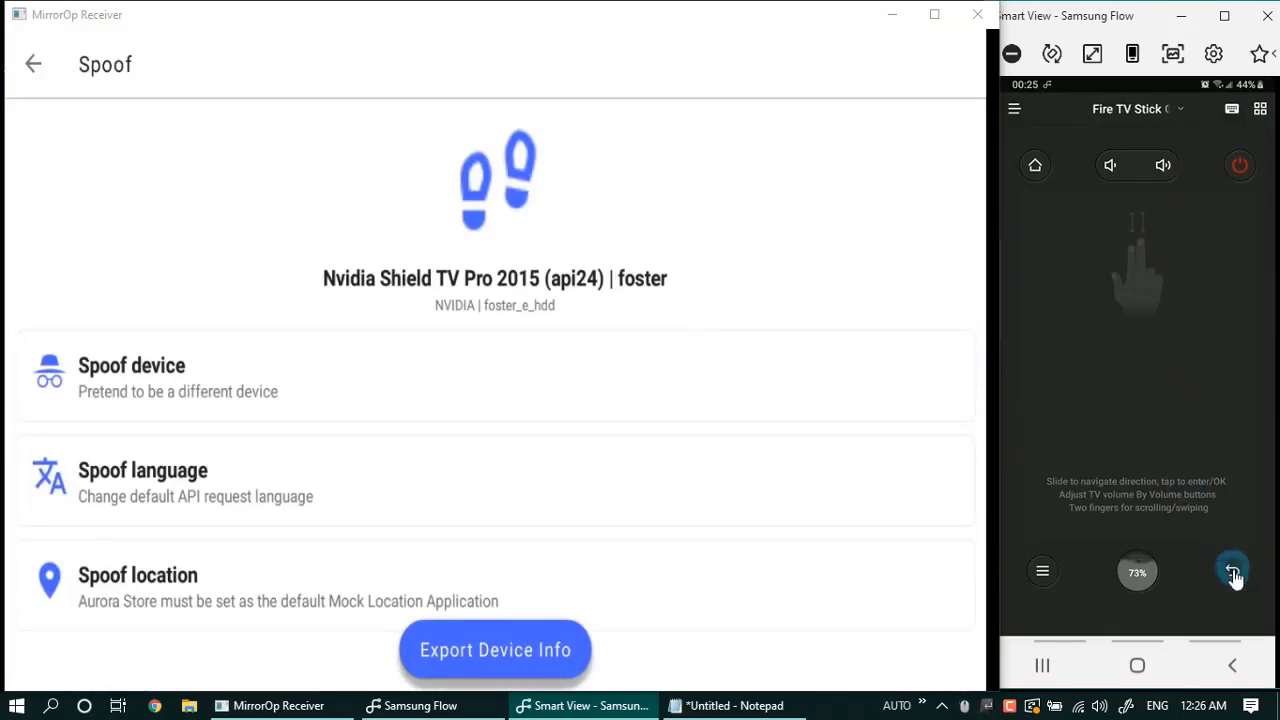
pyautogui.click(32, 64)
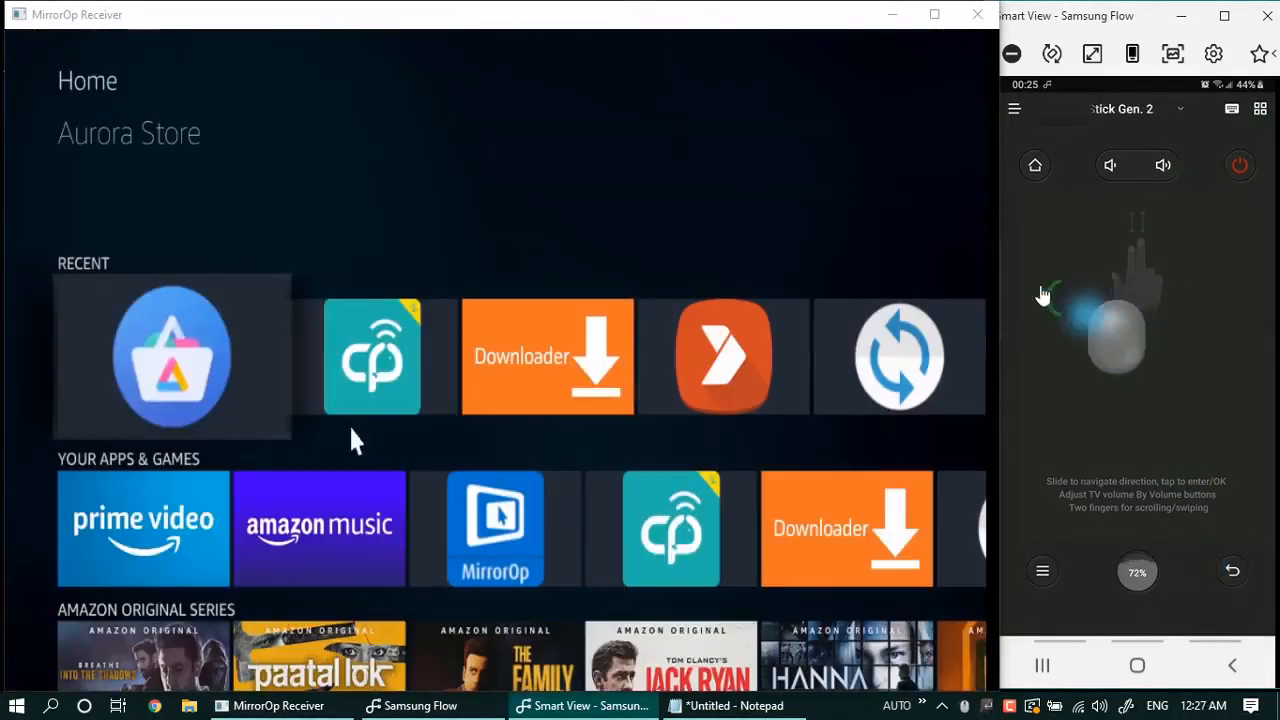
# Search Aurora Store for 'mx player' via the phone keyboard and install MX Player from its result
pyautogui.click(172, 356)
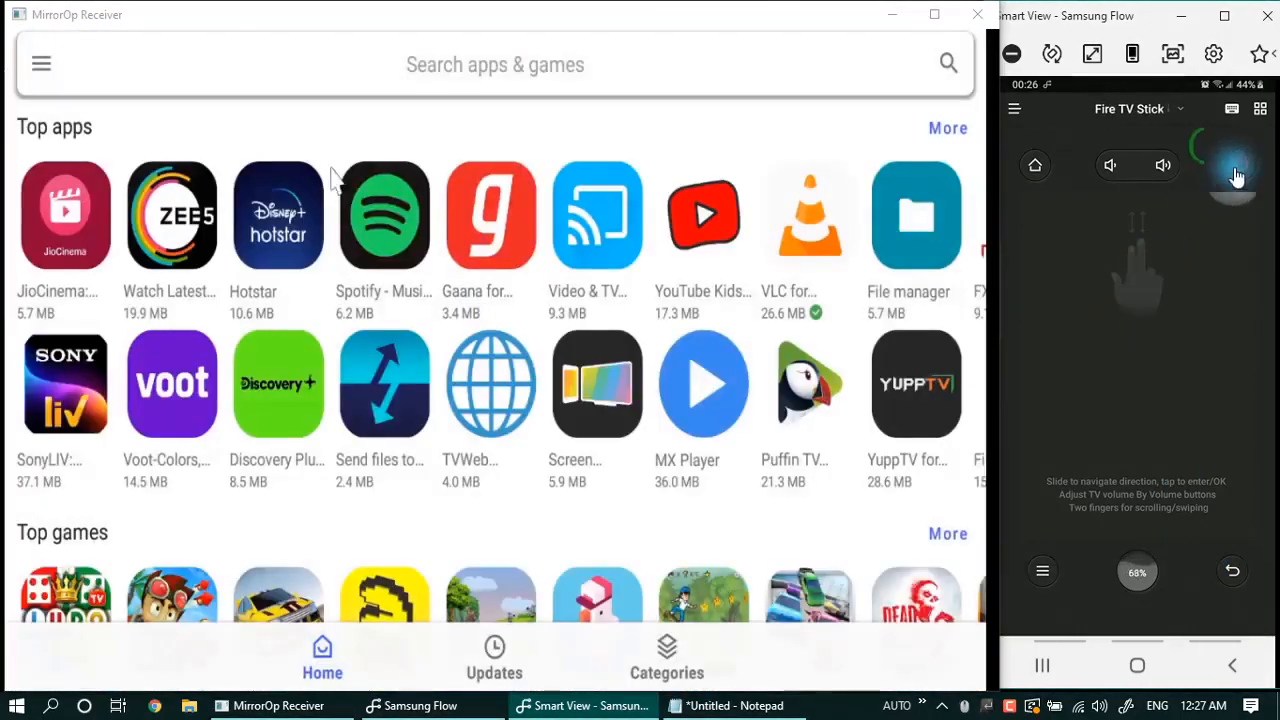
pyautogui.click(494, 64)
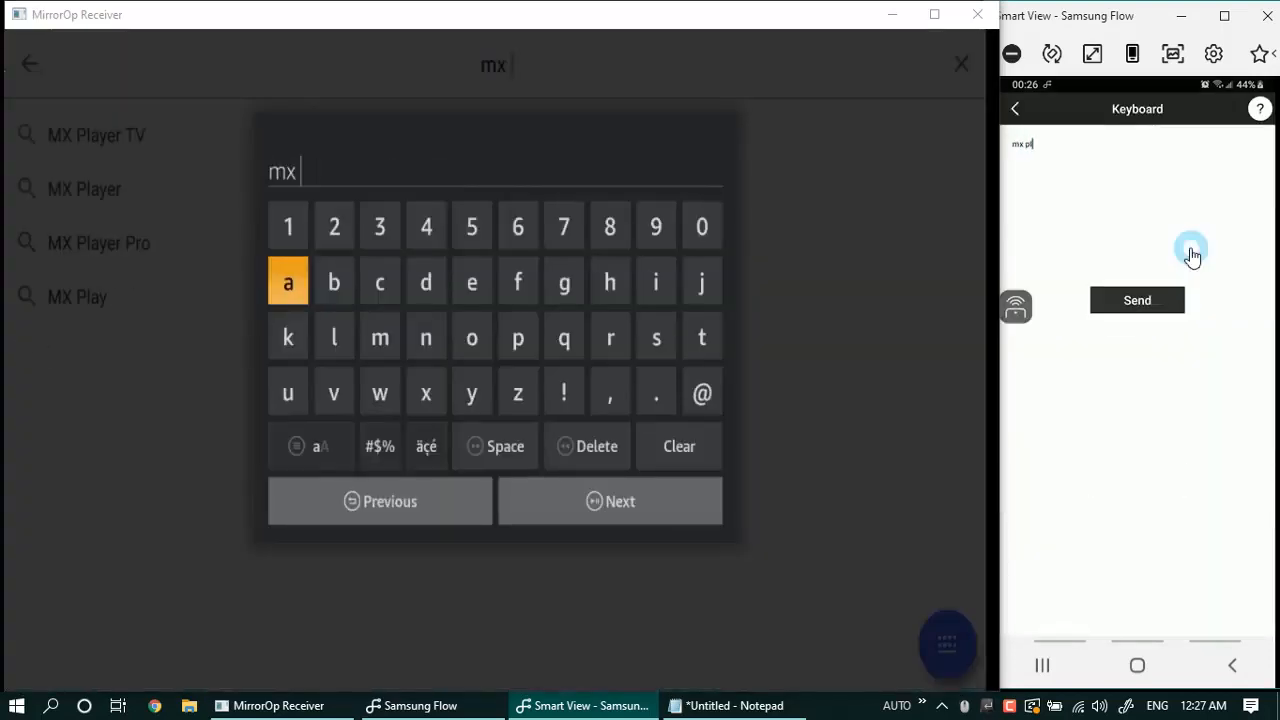
pyautogui.click(1136, 300)
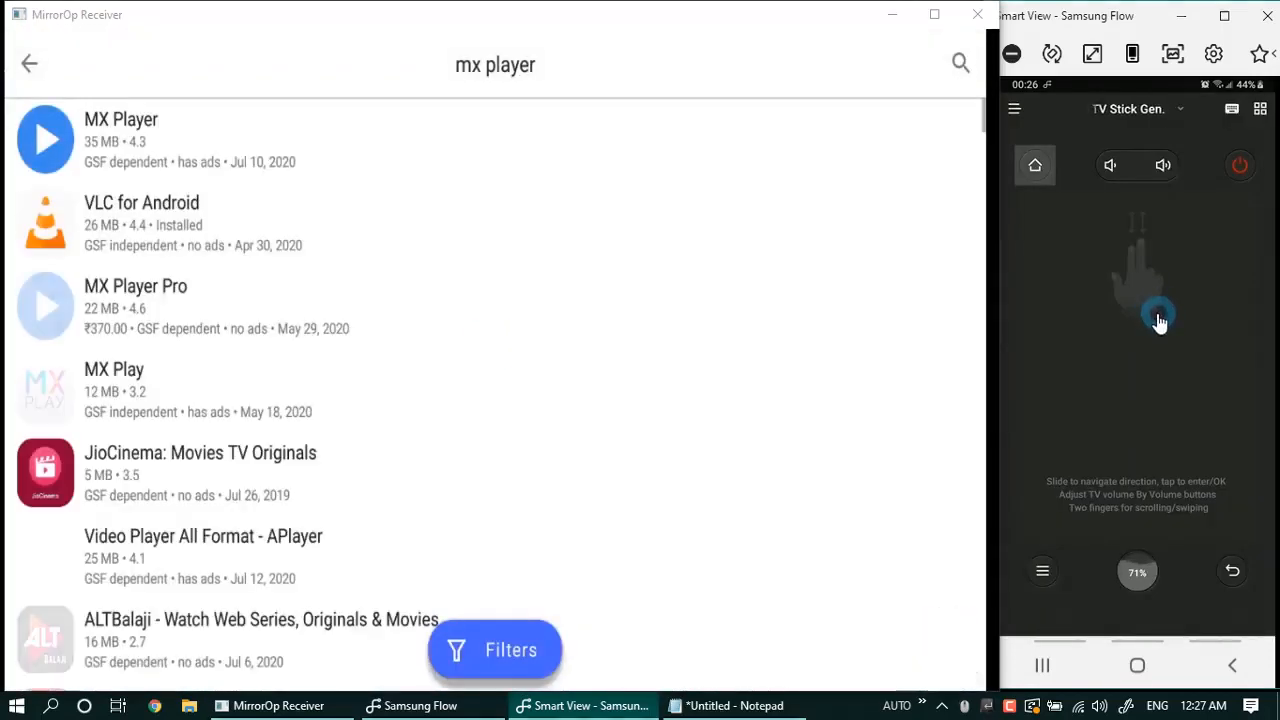
pyautogui.click(1260, 108)
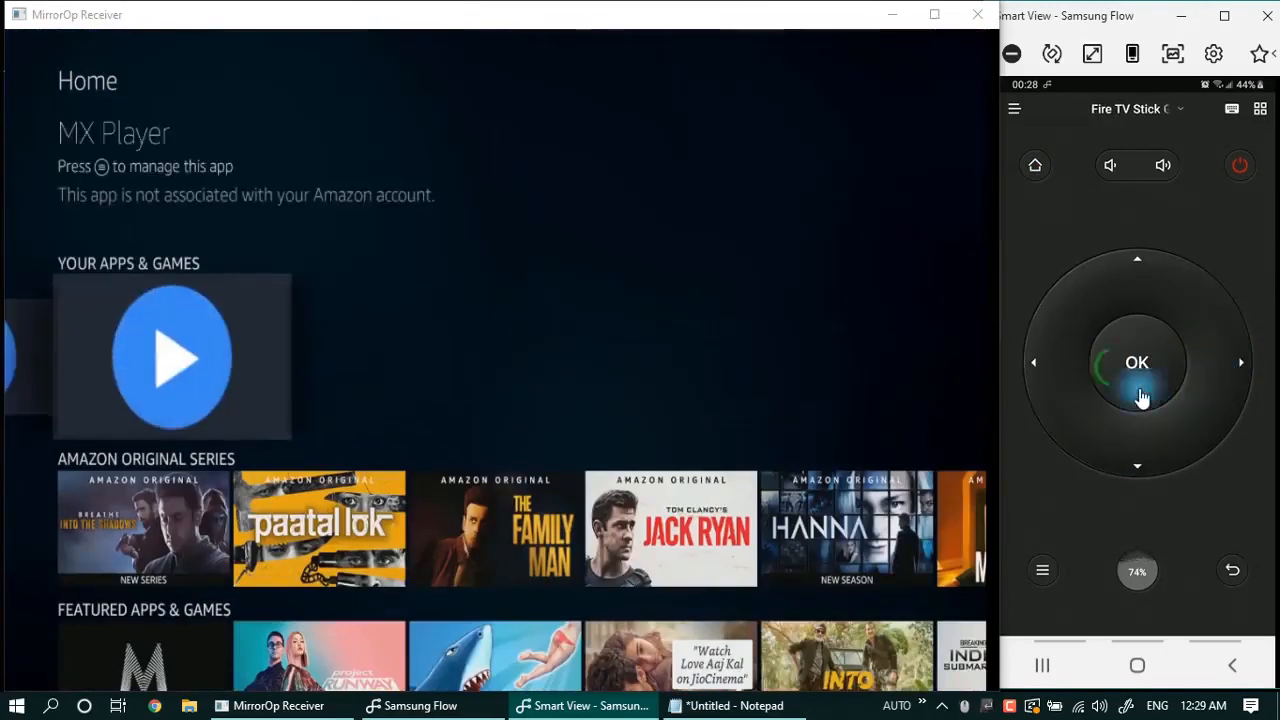
# Launch the newly installed MX Player, then search Aurora Store for 'solid file explorer'
pyautogui.click(1136, 380)
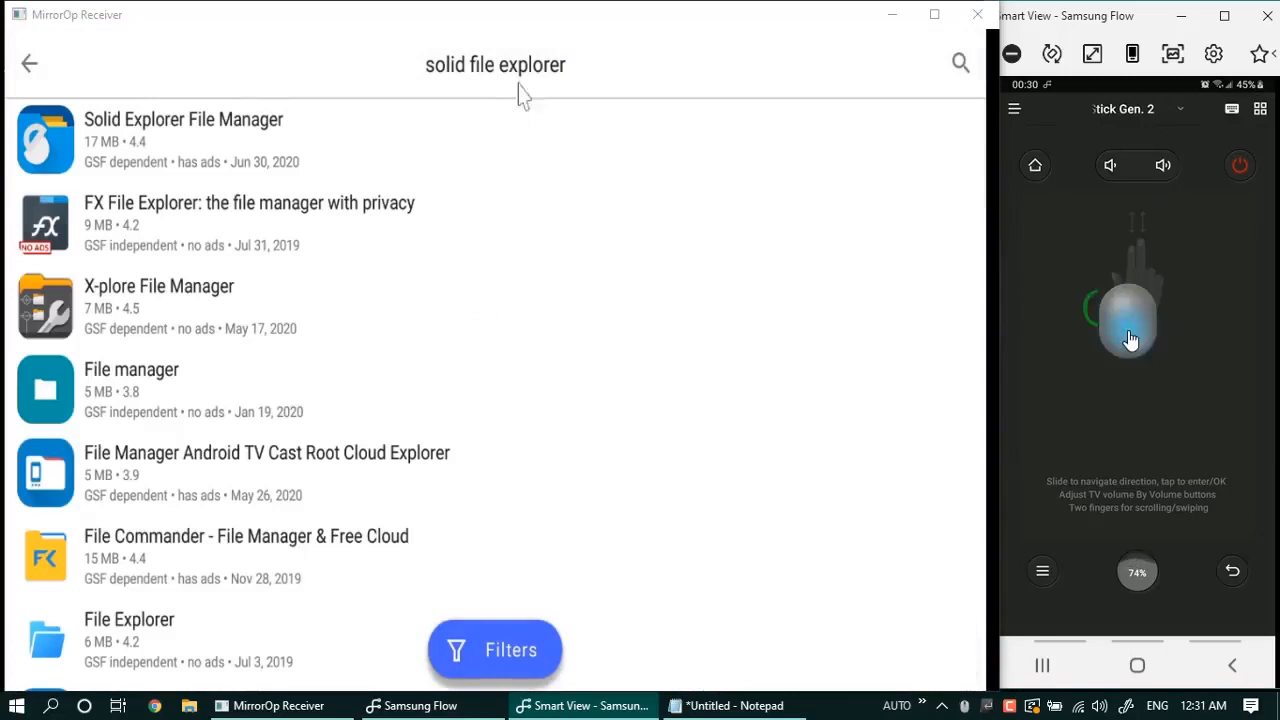
# Install Solid Explorer File Manager from its Aurora Store listing and launch it from the home screen
pyautogui.click(184, 140)
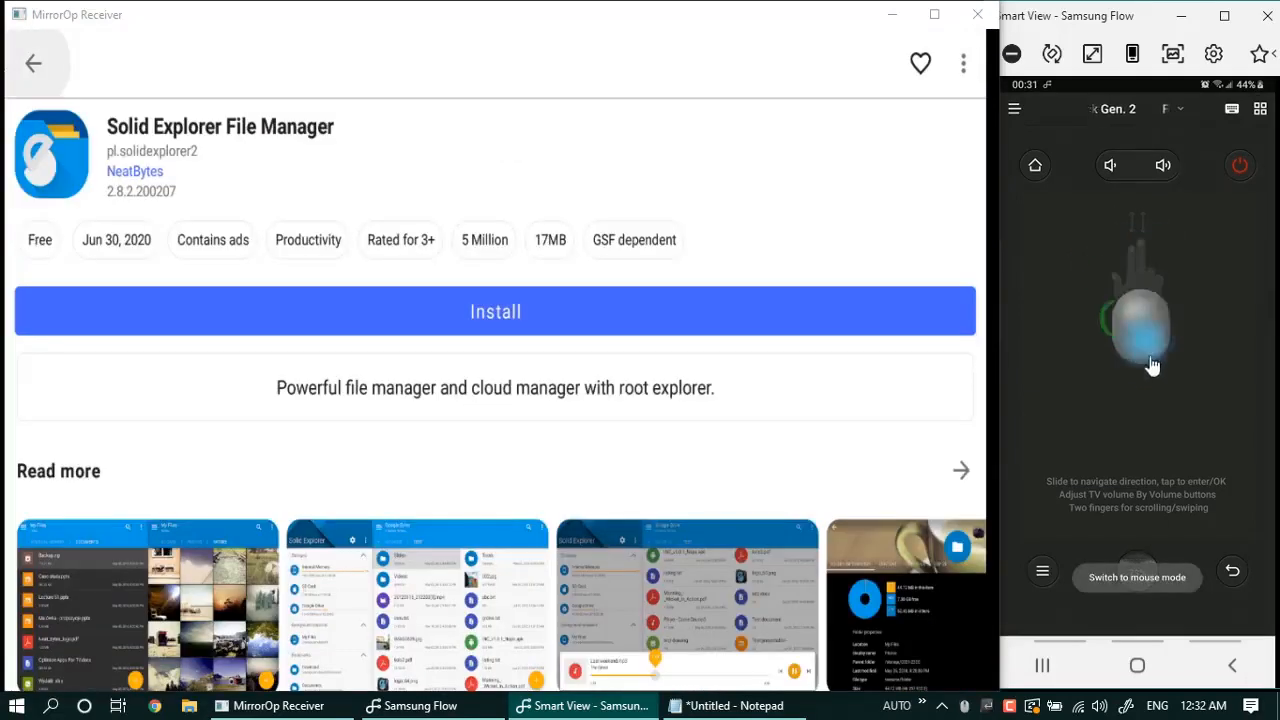
pyautogui.click(496, 312)
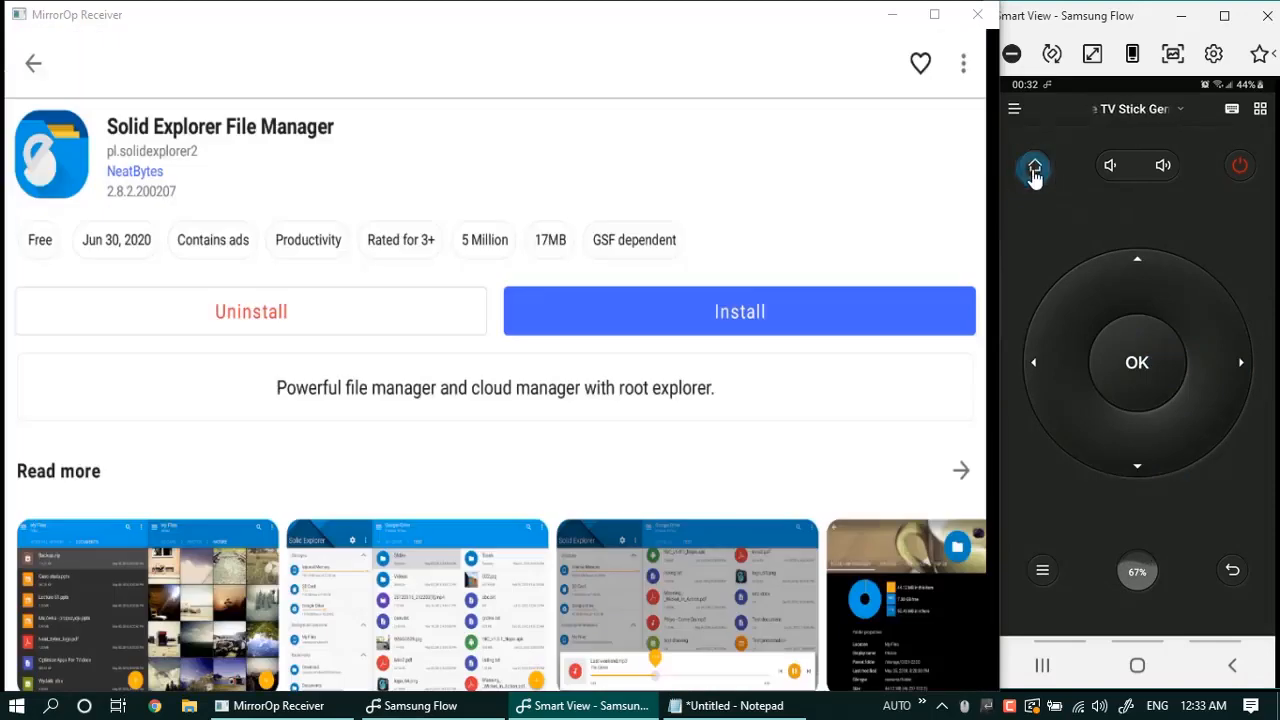
pyautogui.click(1036, 166)
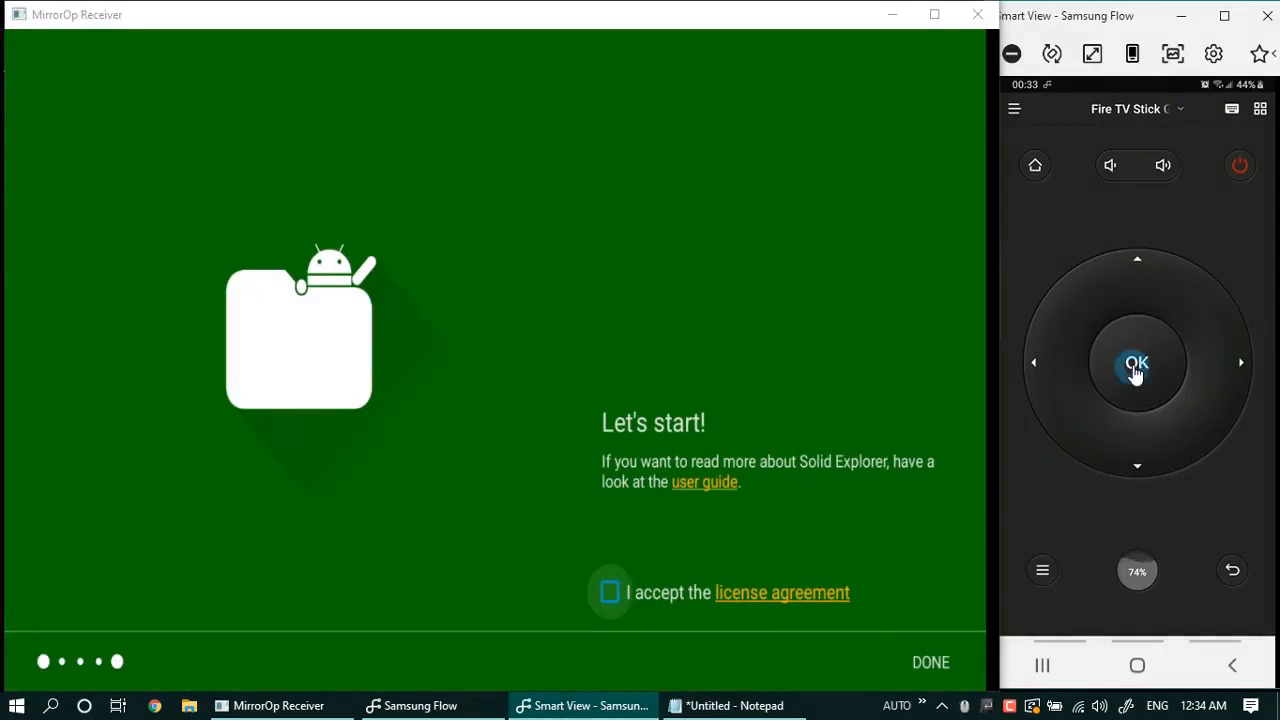
# Accept Solid Explorer's license, finish the welcome, and start a New cloud connection from the + menu
pyautogui.click(610, 592)
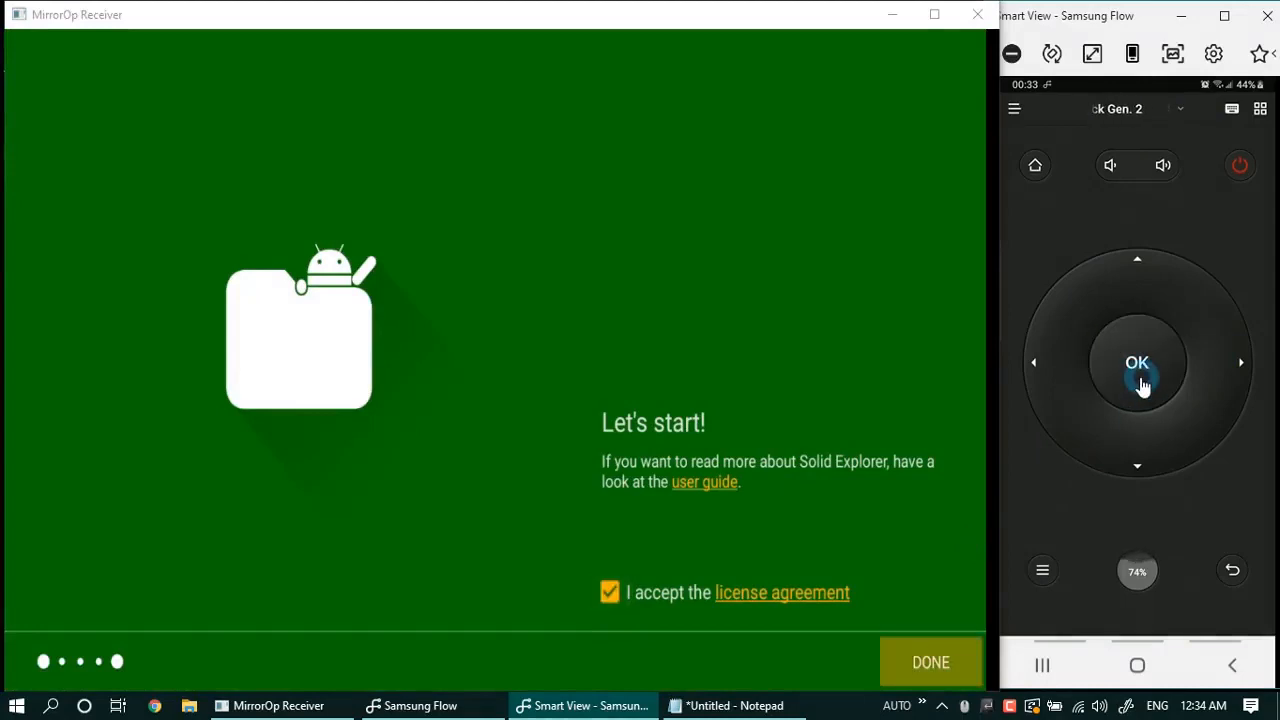
pyautogui.click(1136, 364)
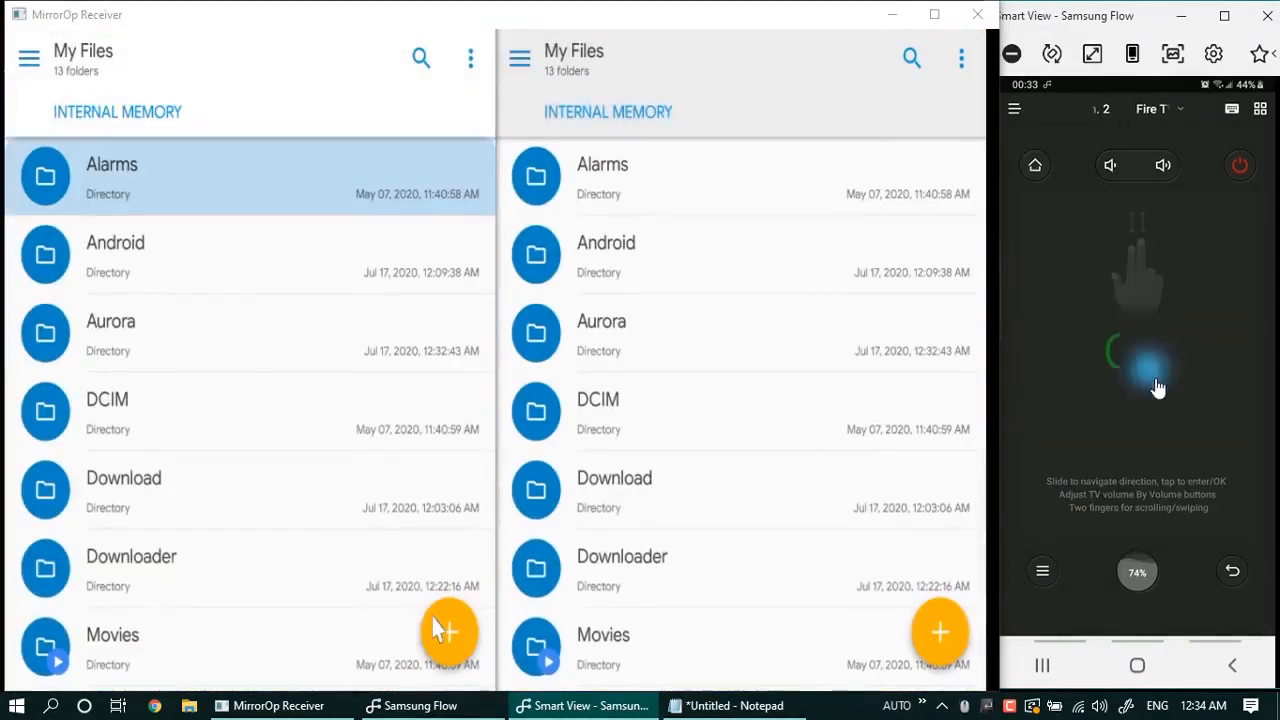
pyautogui.click(448, 632)
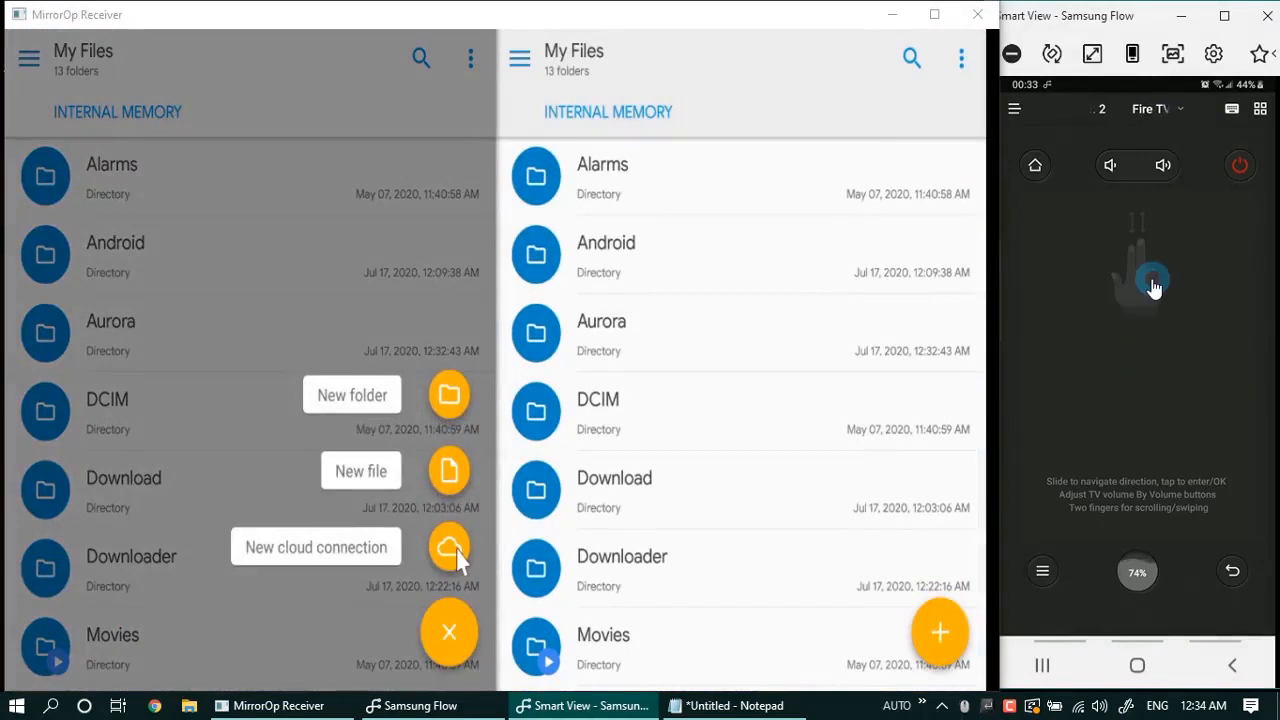
pyautogui.click(448, 548)
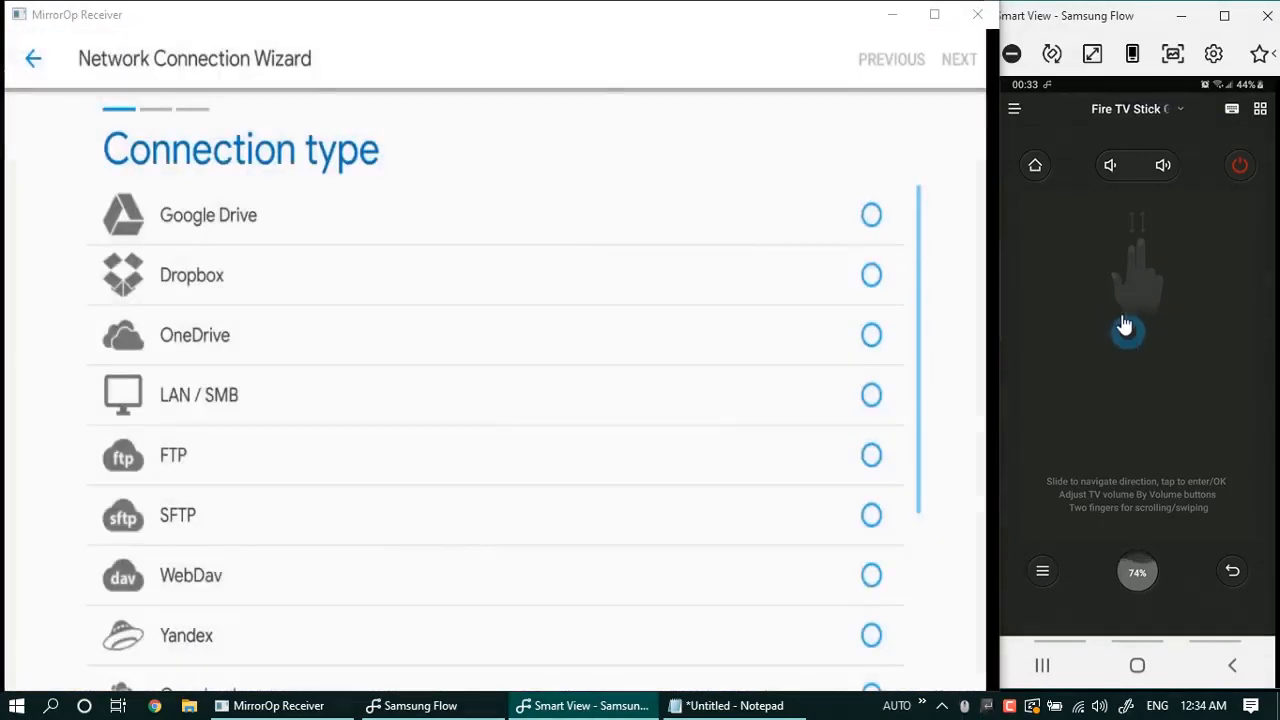
# Choose LAN / SMB in the Network Connection Wizard, advance to the final step and connect to the share
pyautogui.click(872, 394)
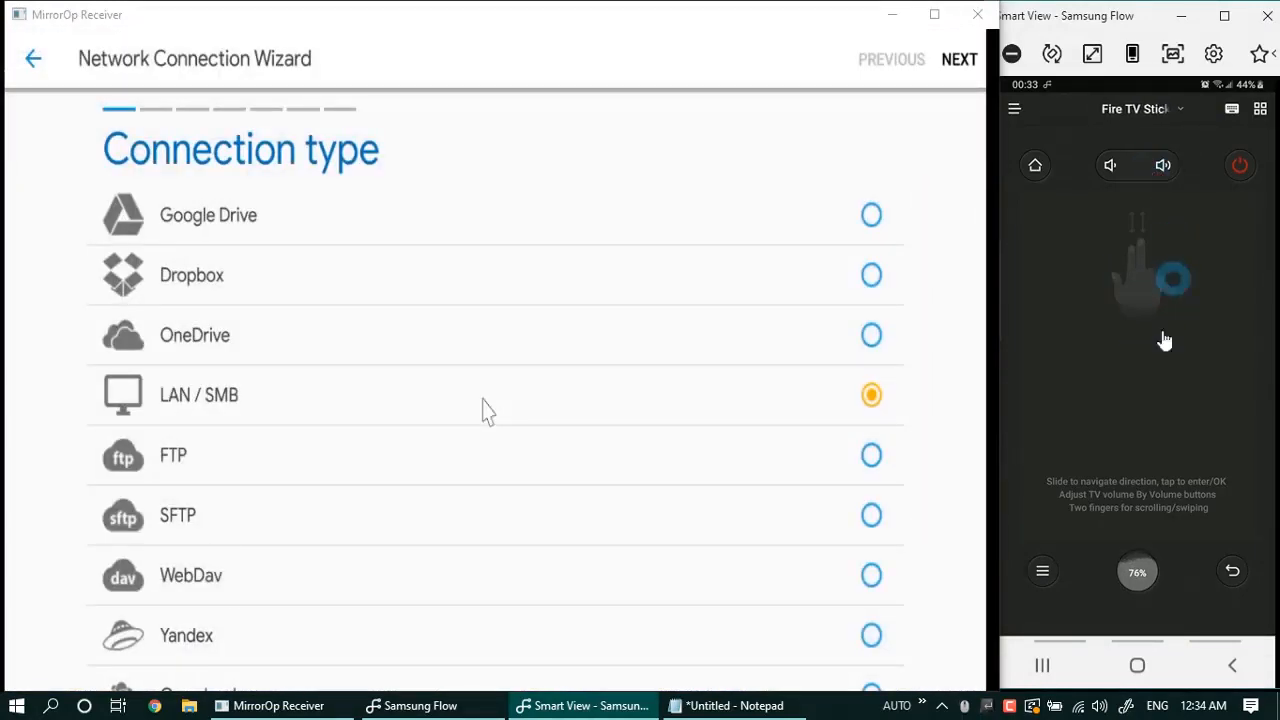
pyautogui.click(960, 60)
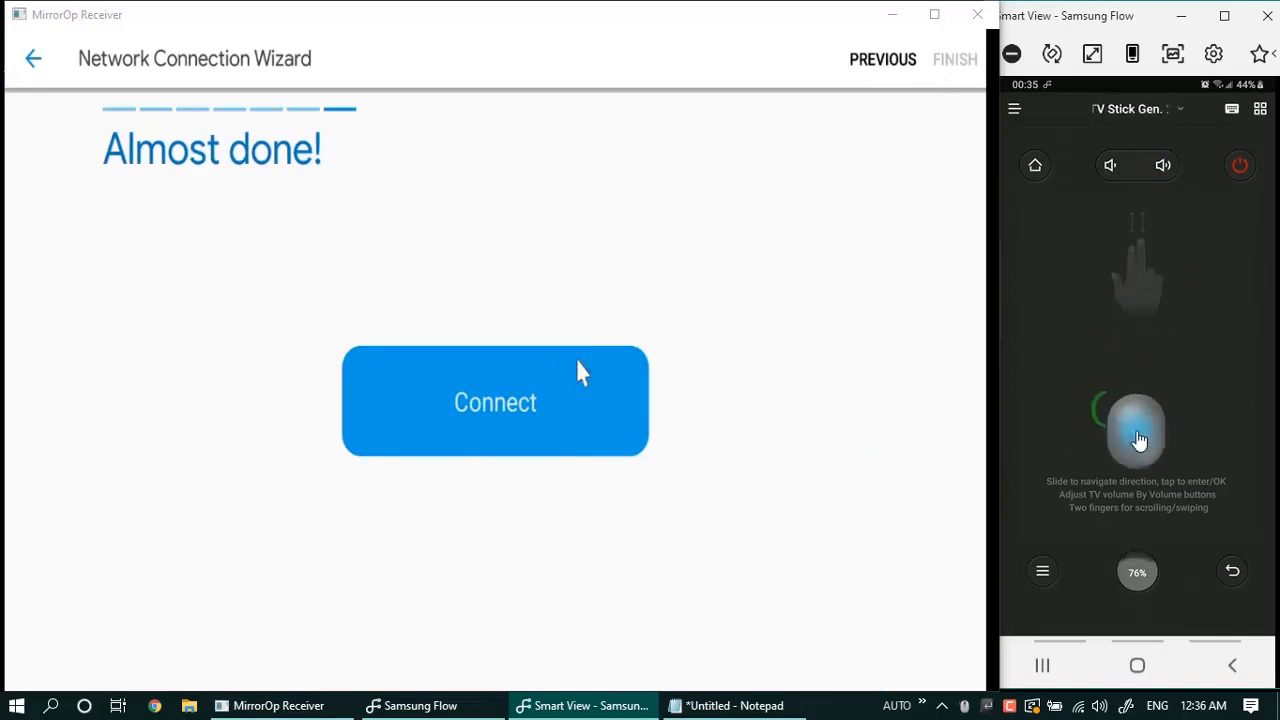
pyautogui.click(496, 400)
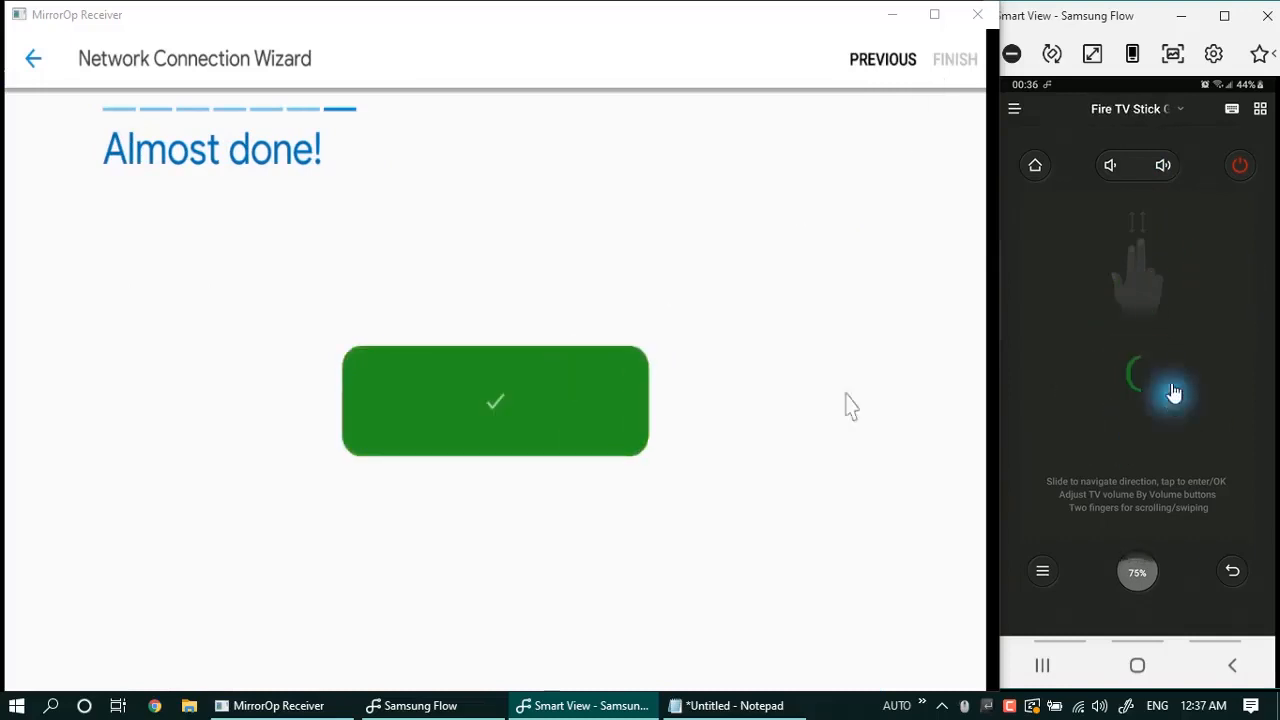